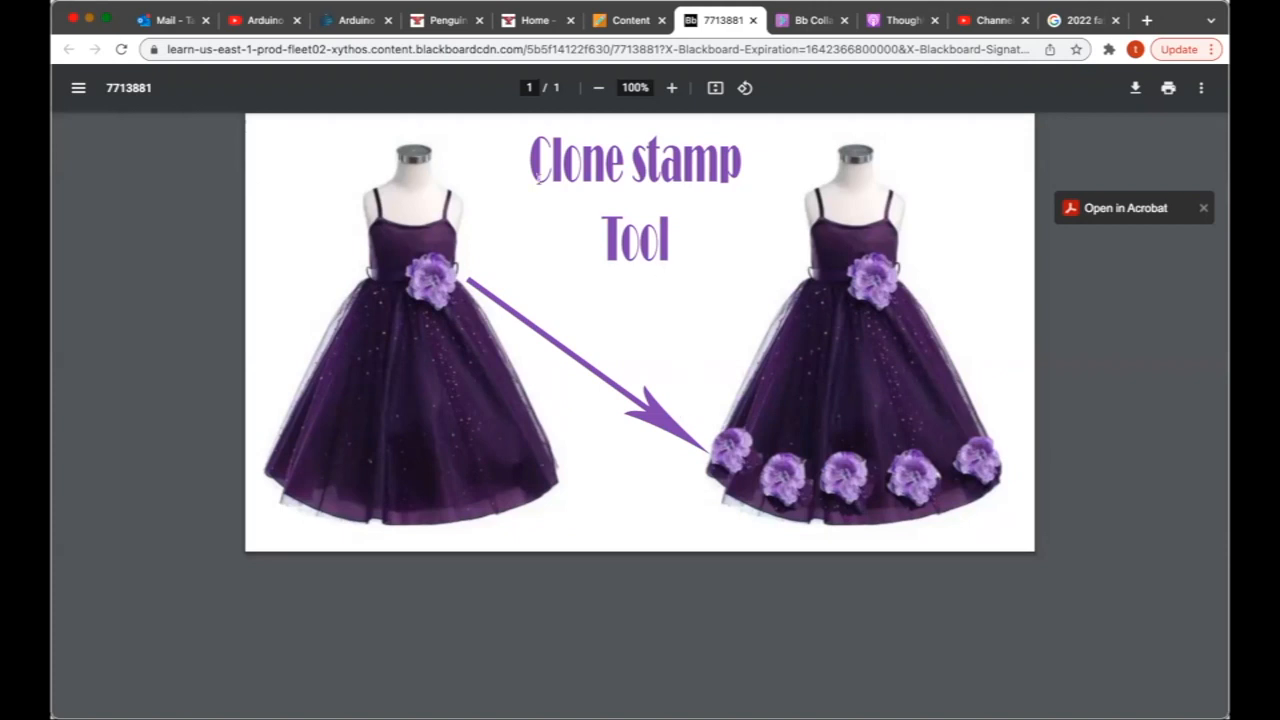
mouse_move(682, 244)
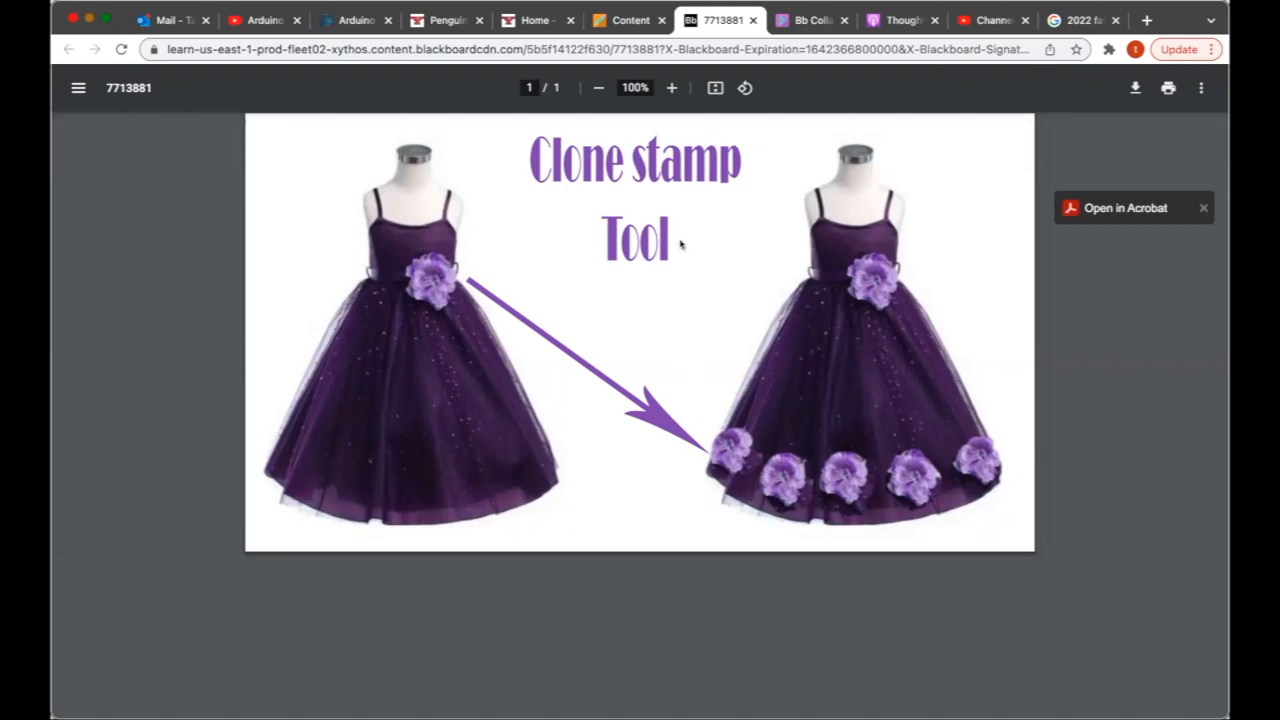
mouse_move(718, 284)
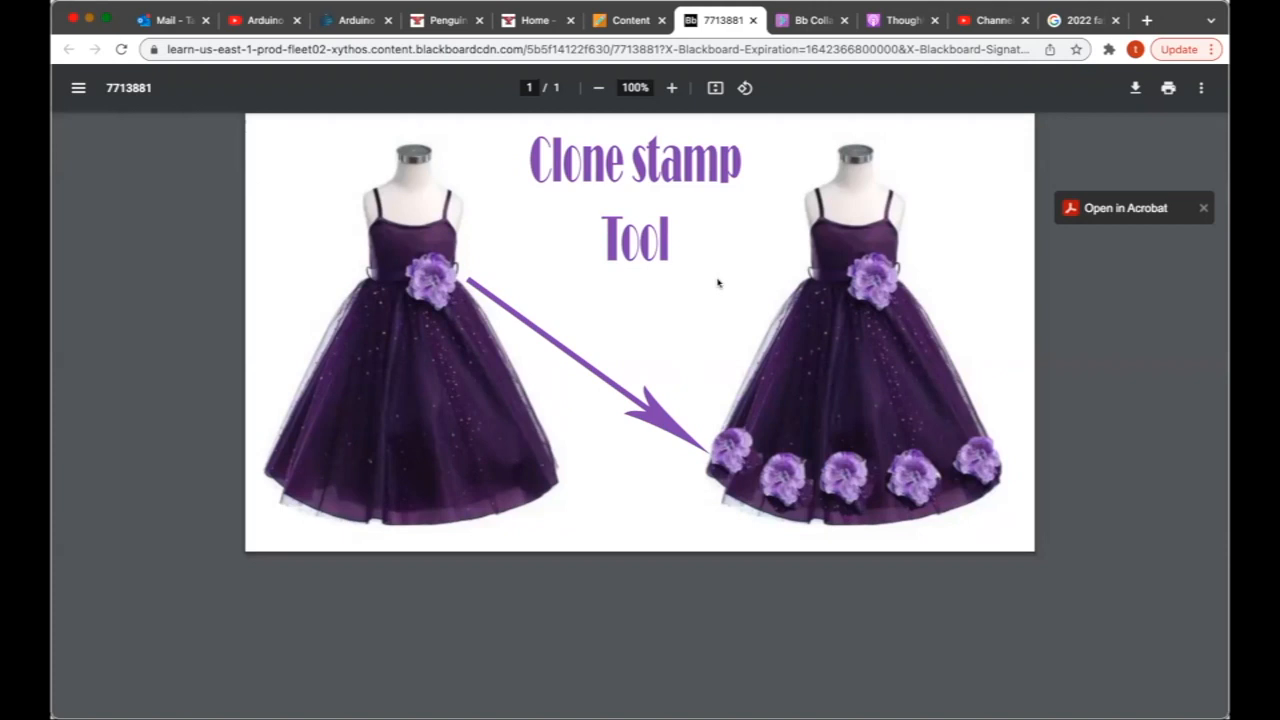
mouse_move(368, 322)
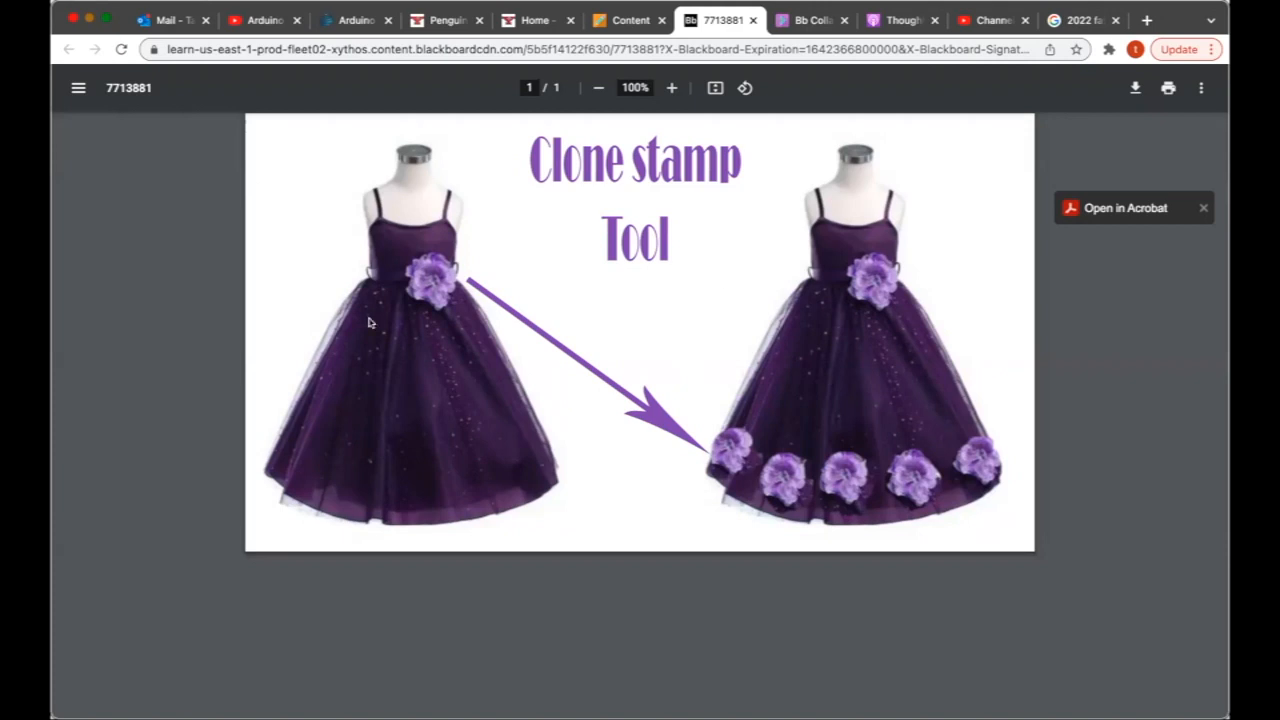
mouse_move(464, 440)
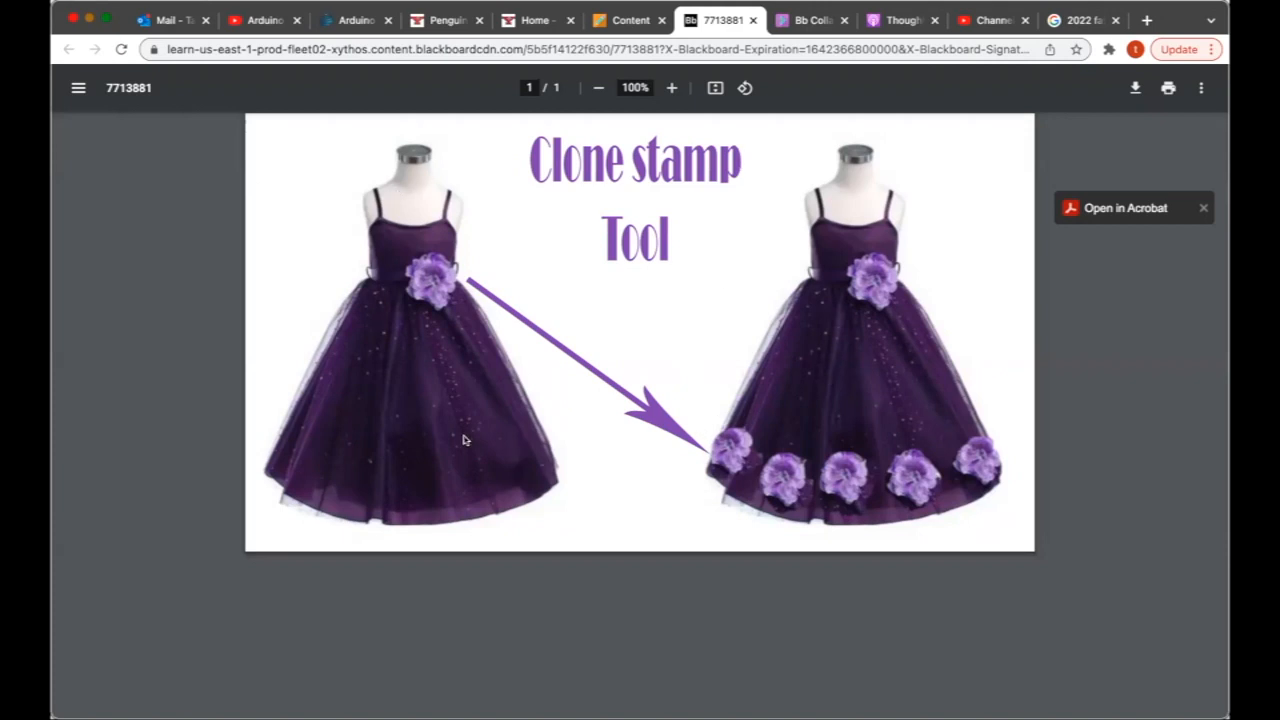
mouse_move(464, 196)
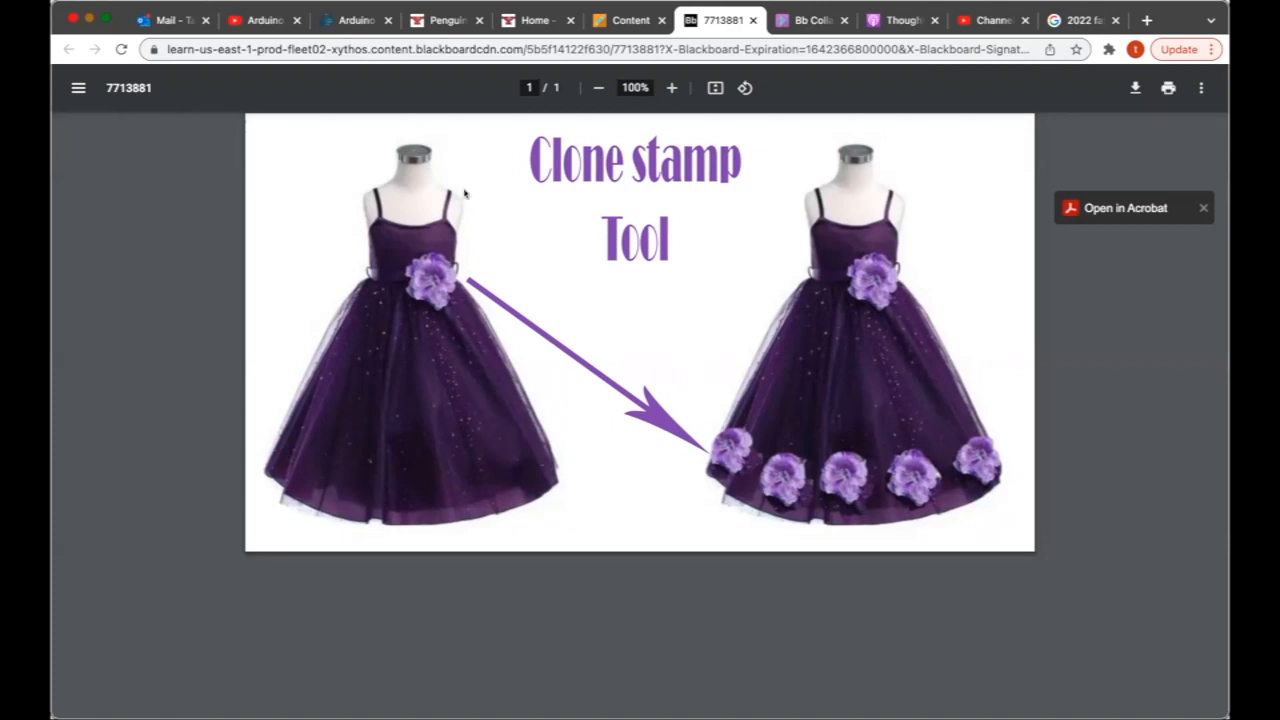
mouse_move(428, 272)
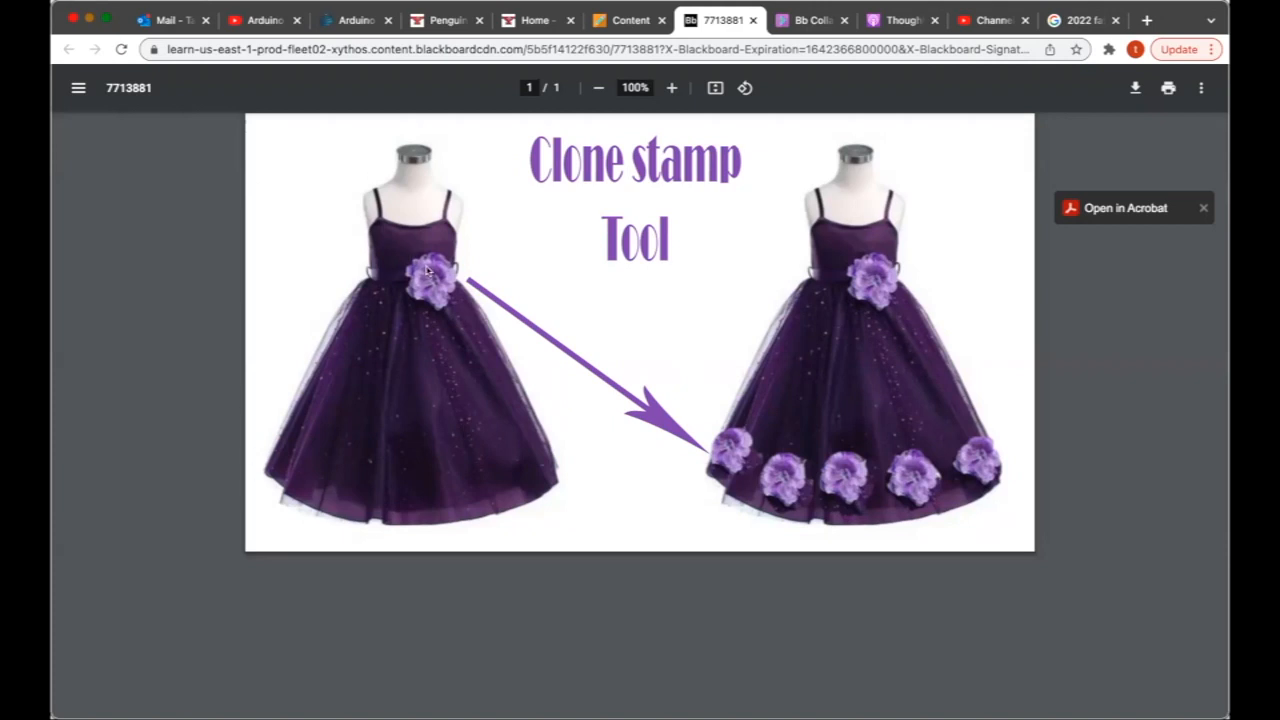
mouse_move(392, 300)
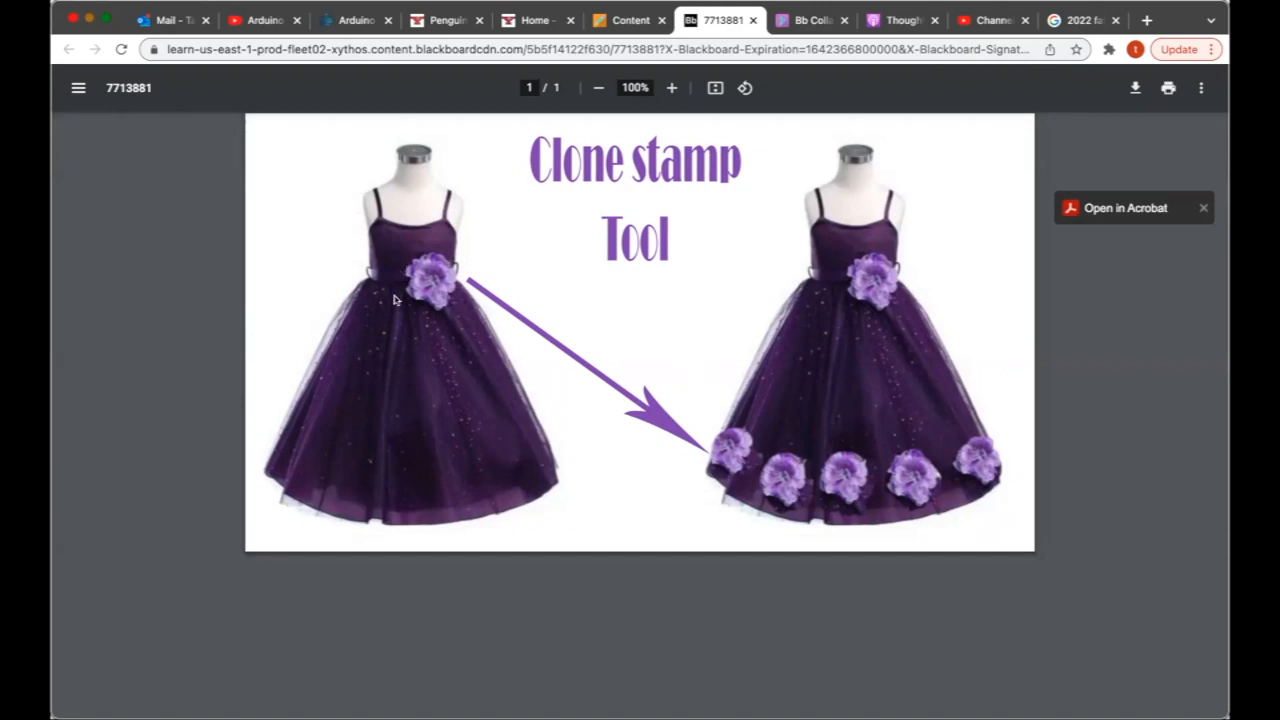
mouse_move(400, 270)
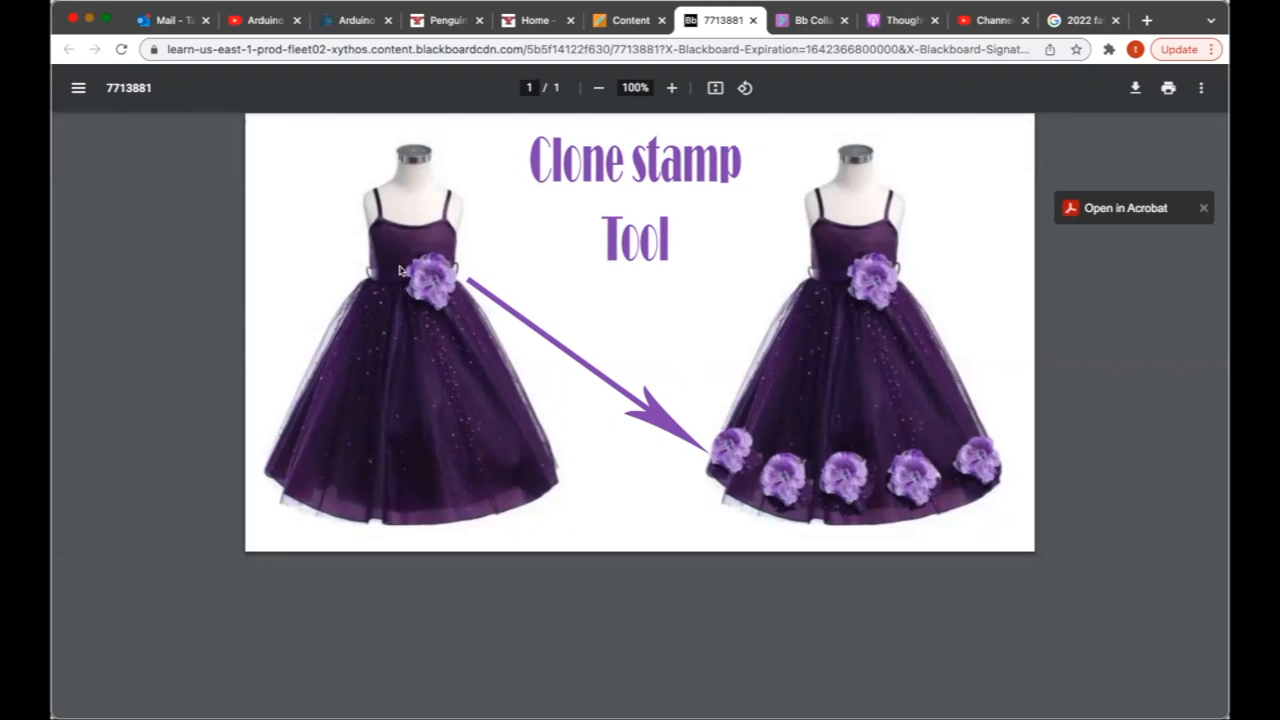
mouse_move(516, 330)
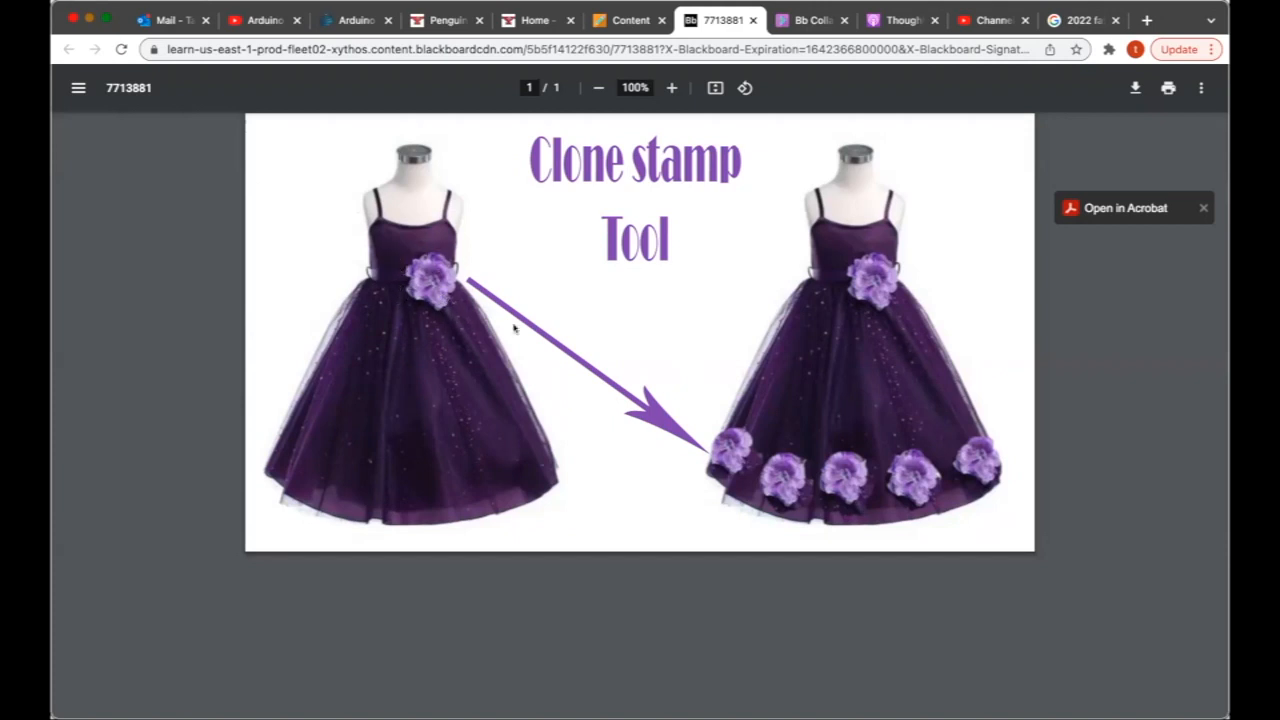
mouse_move(948, 470)
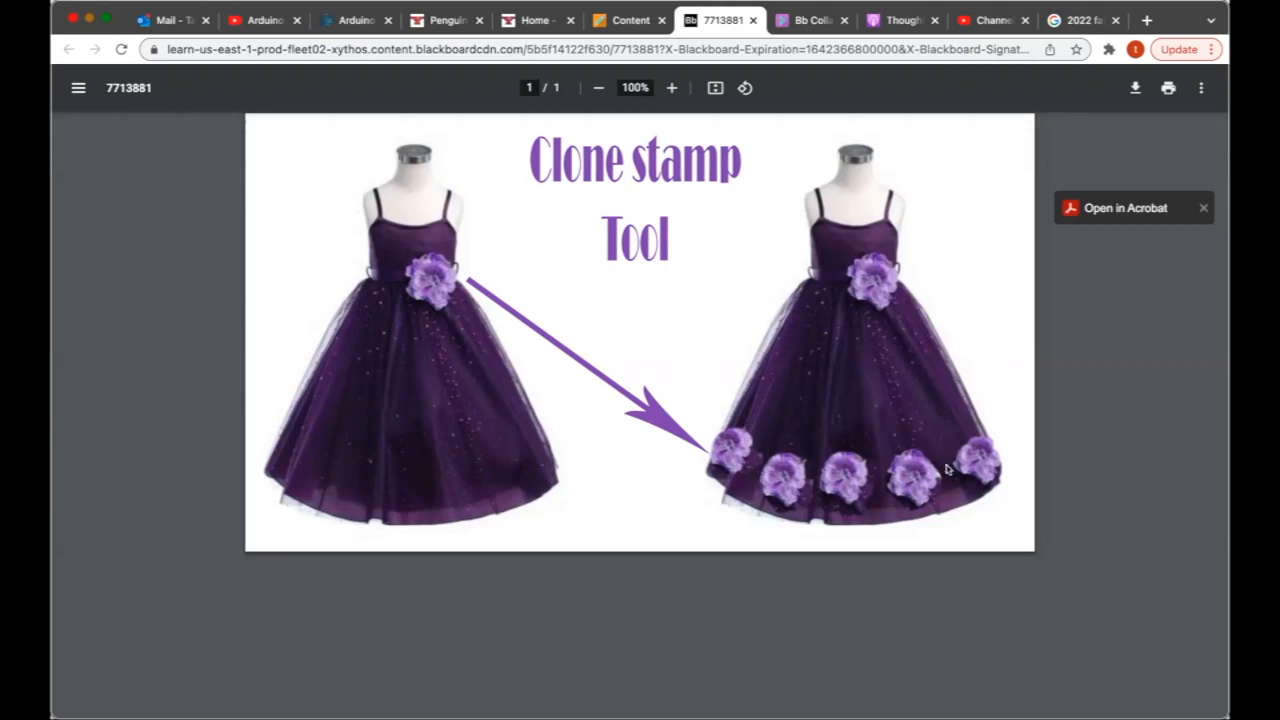
mouse_move(416, 300)
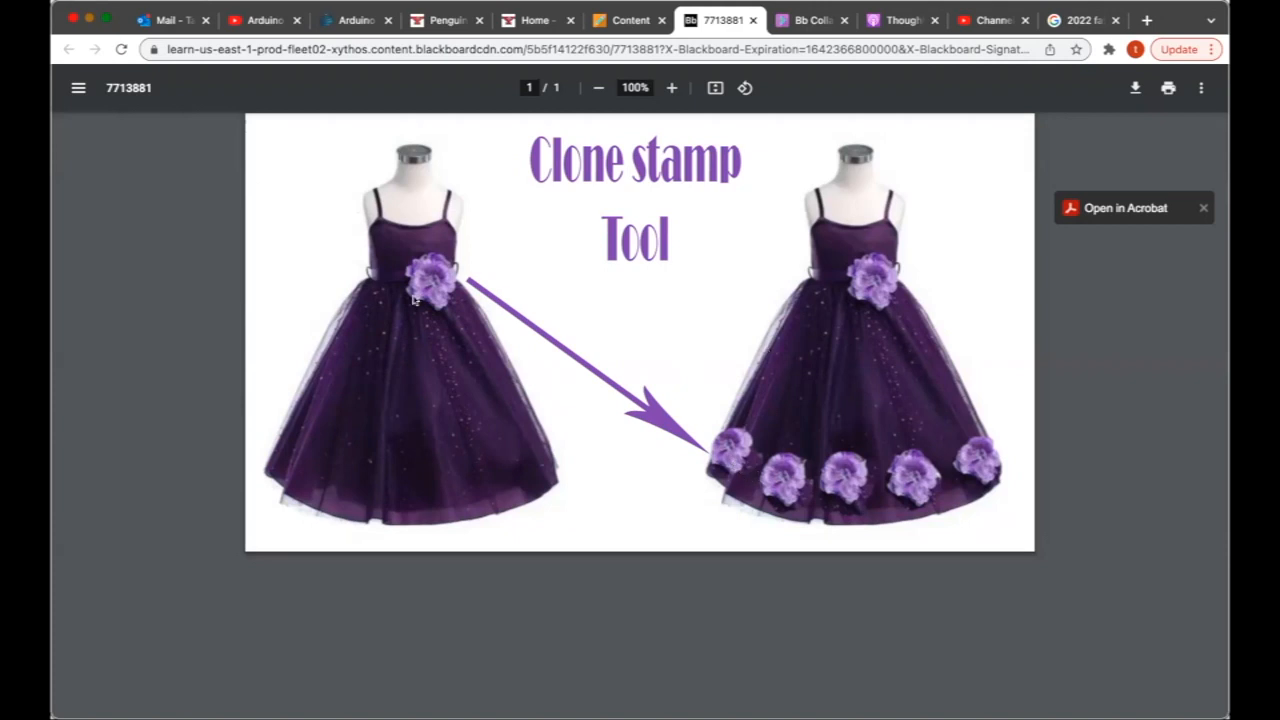
mouse_move(978, 456)
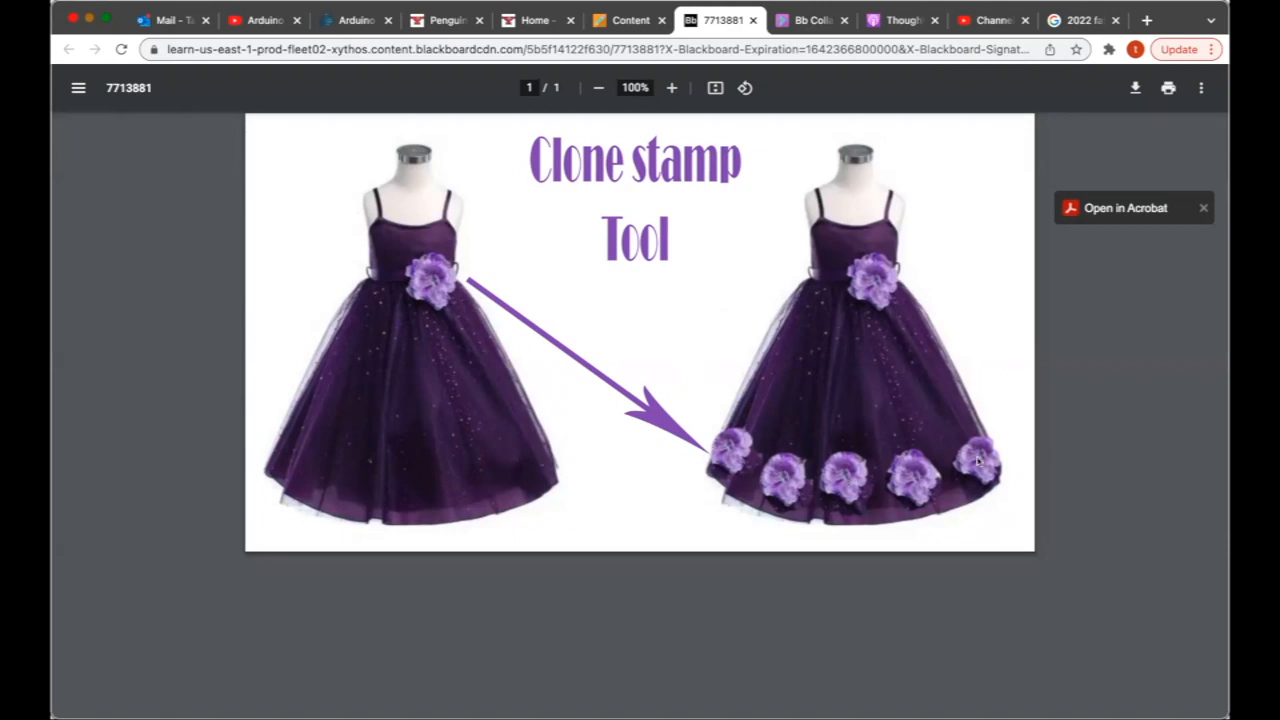
mouse_move(878, 422)
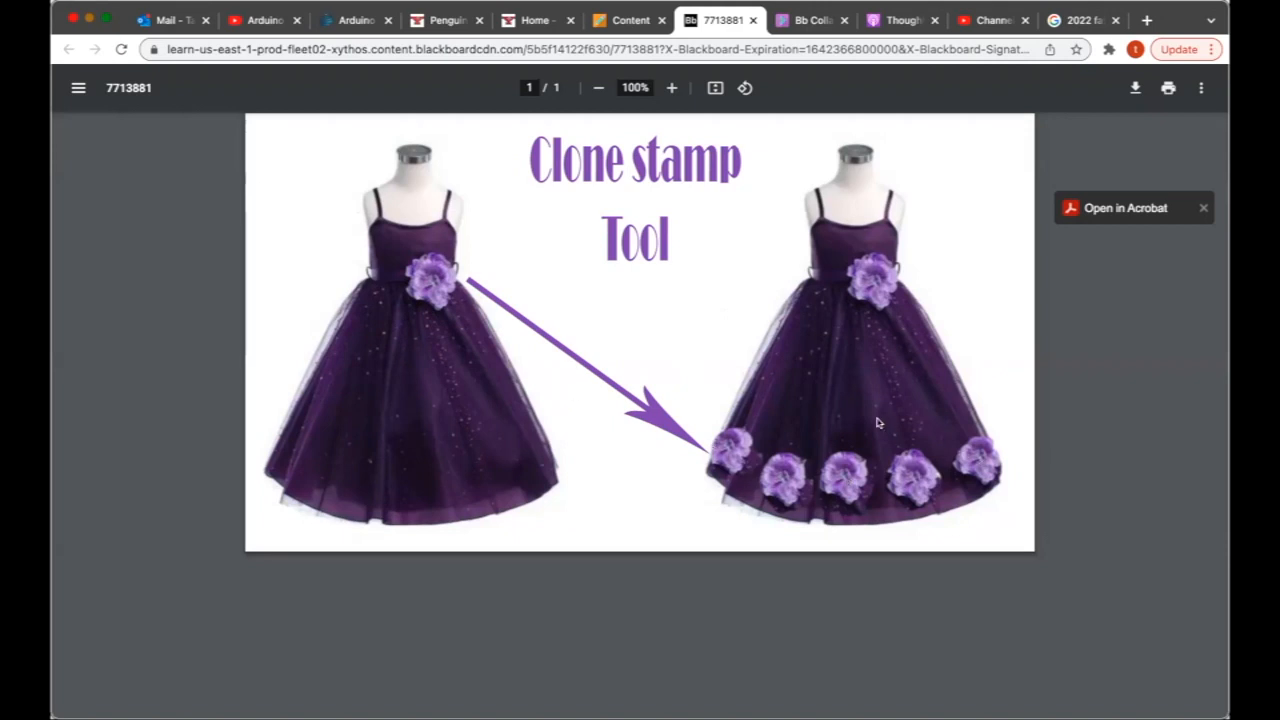
mouse_move(644, 600)
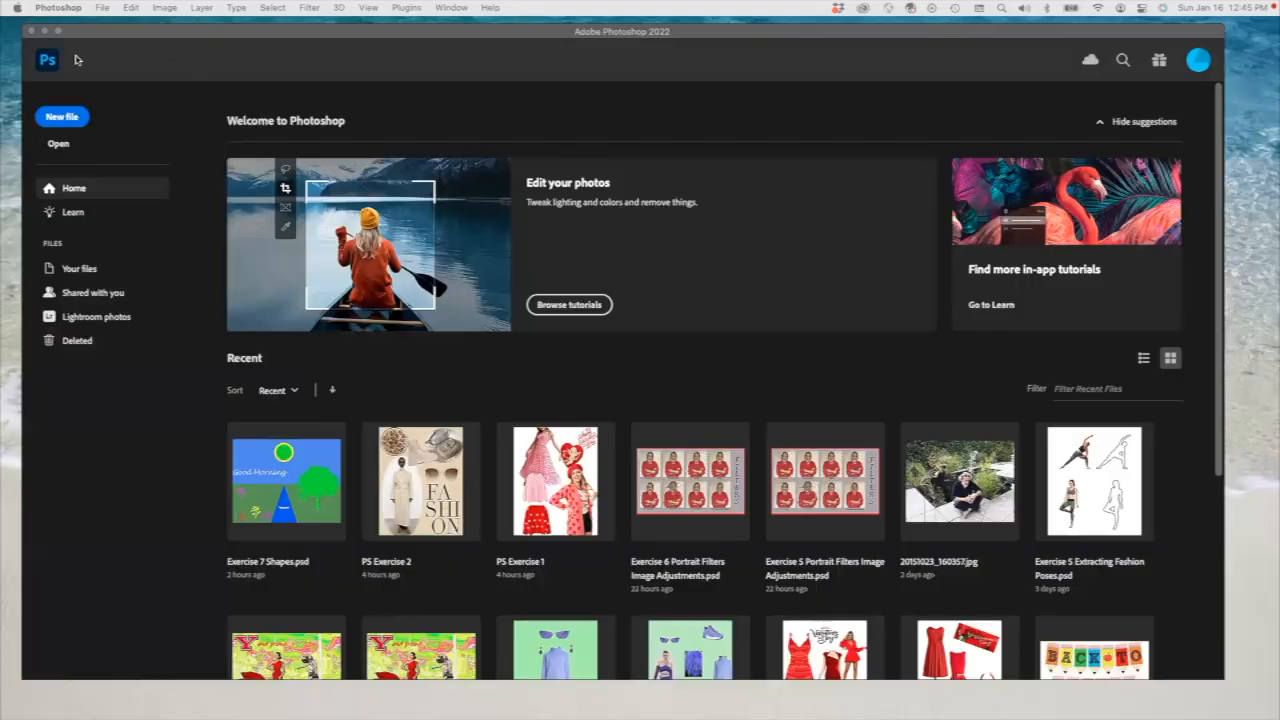
Step: Create a new blank Letter-size document from the Print presets
click(62, 116)
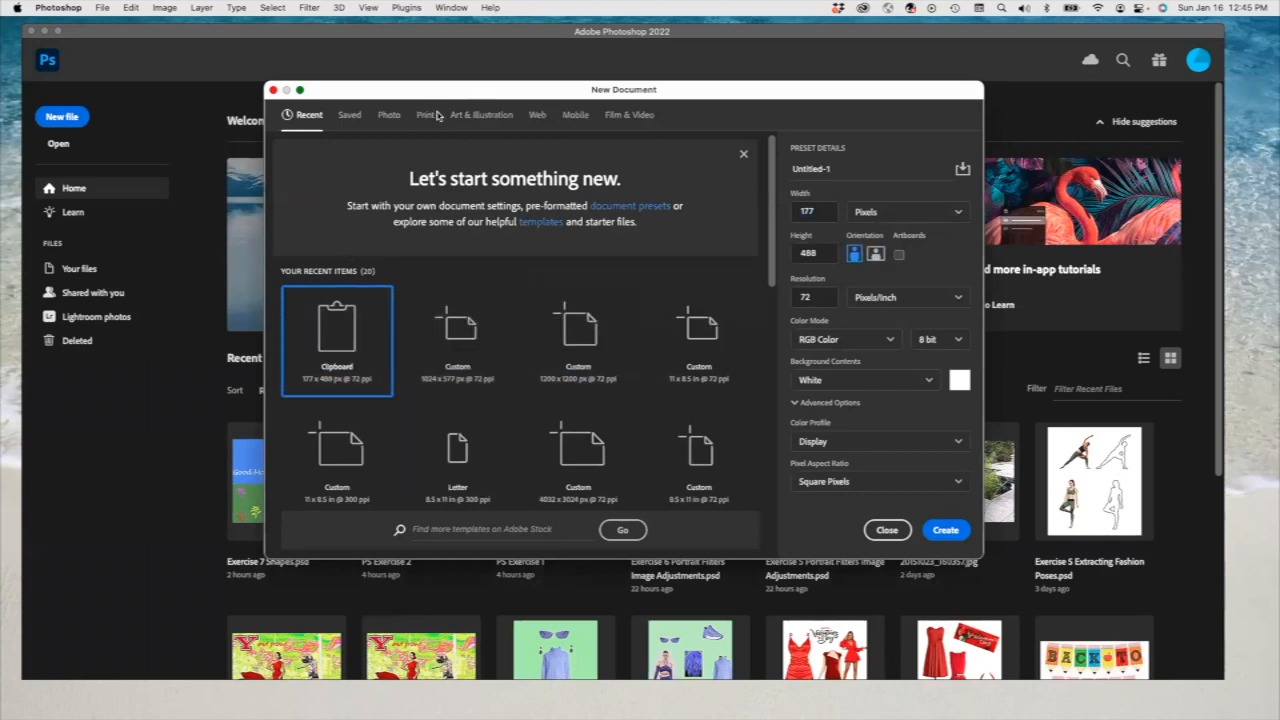
click(424, 114)
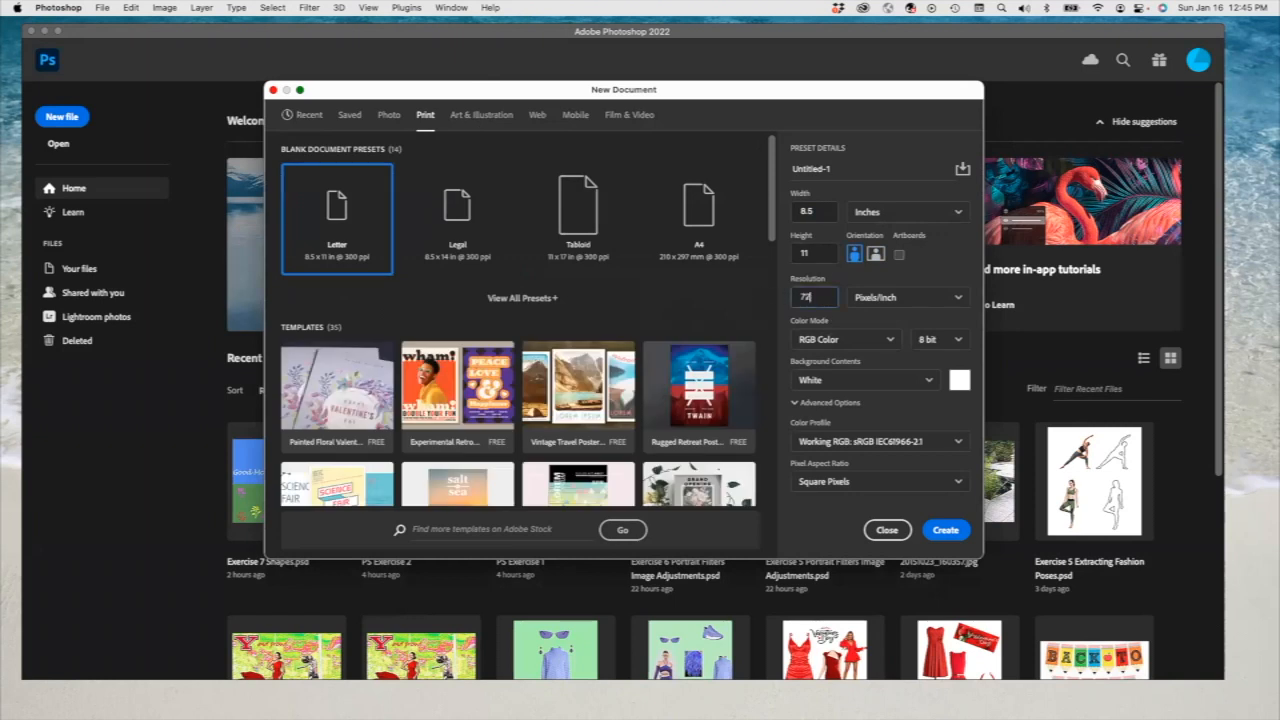
click(944, 528)
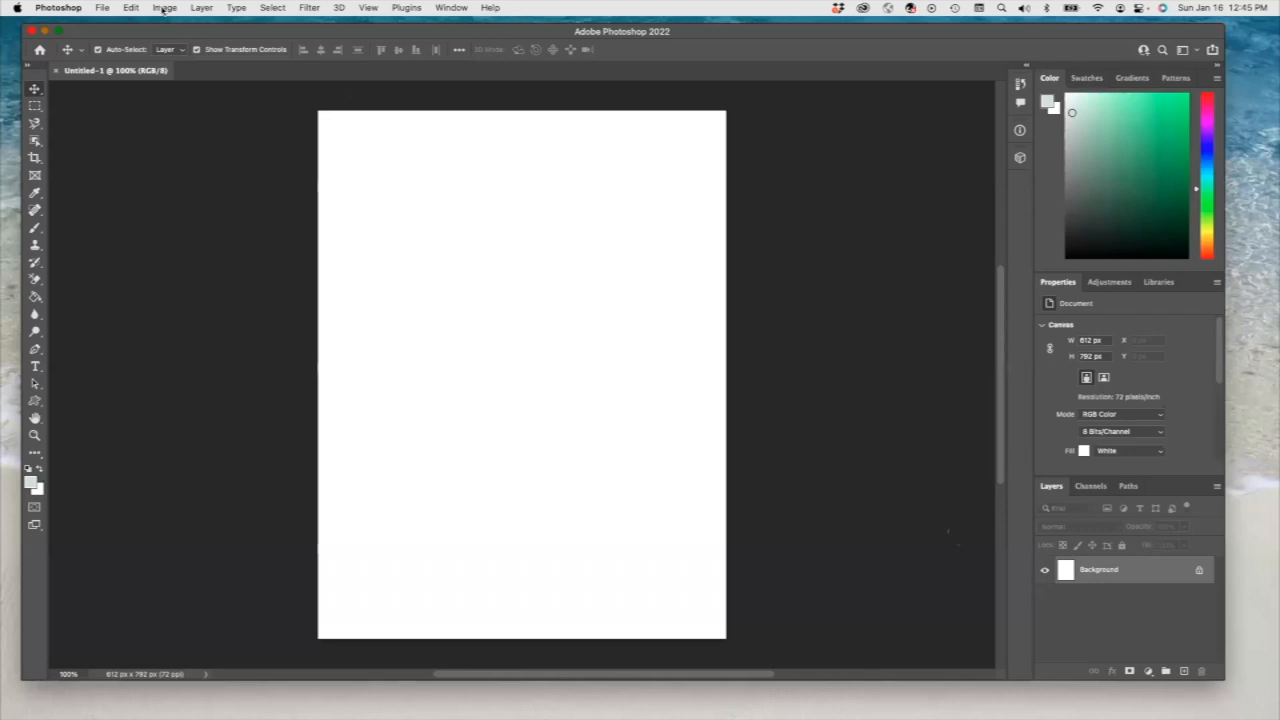
mouse_move(180, 104)
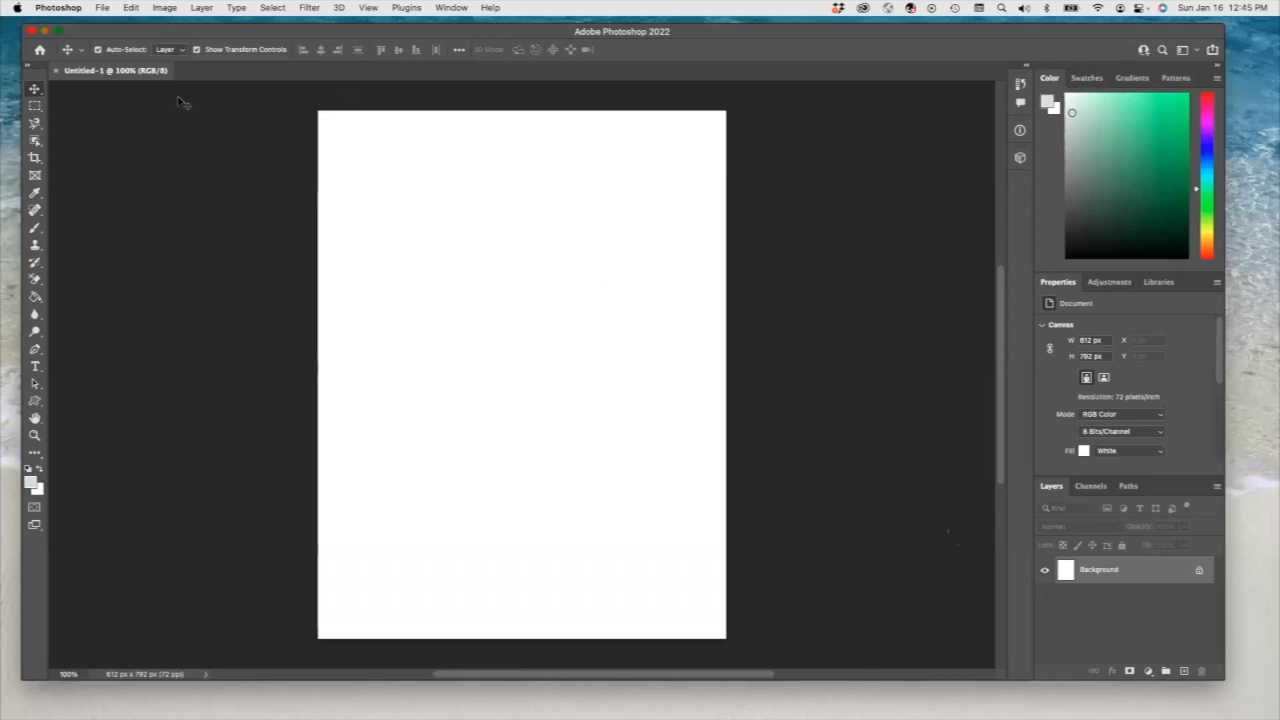
mouse_move(196, 76)
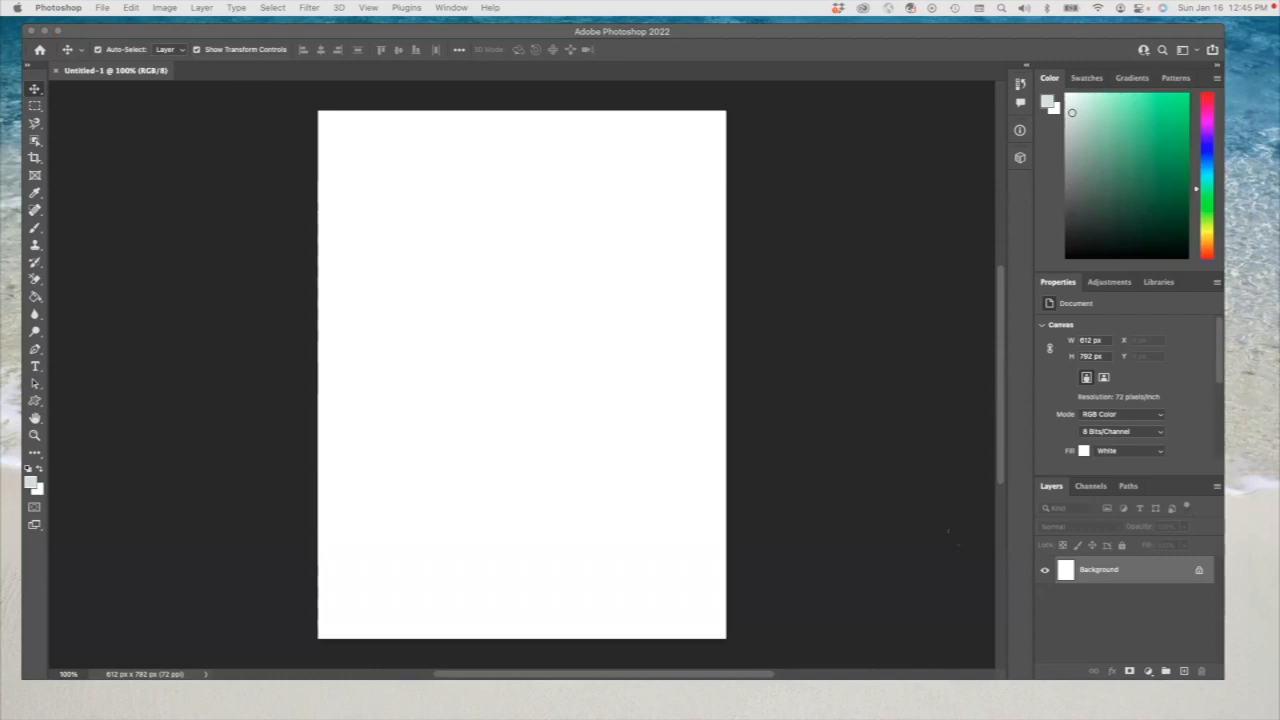
click(102, 8)
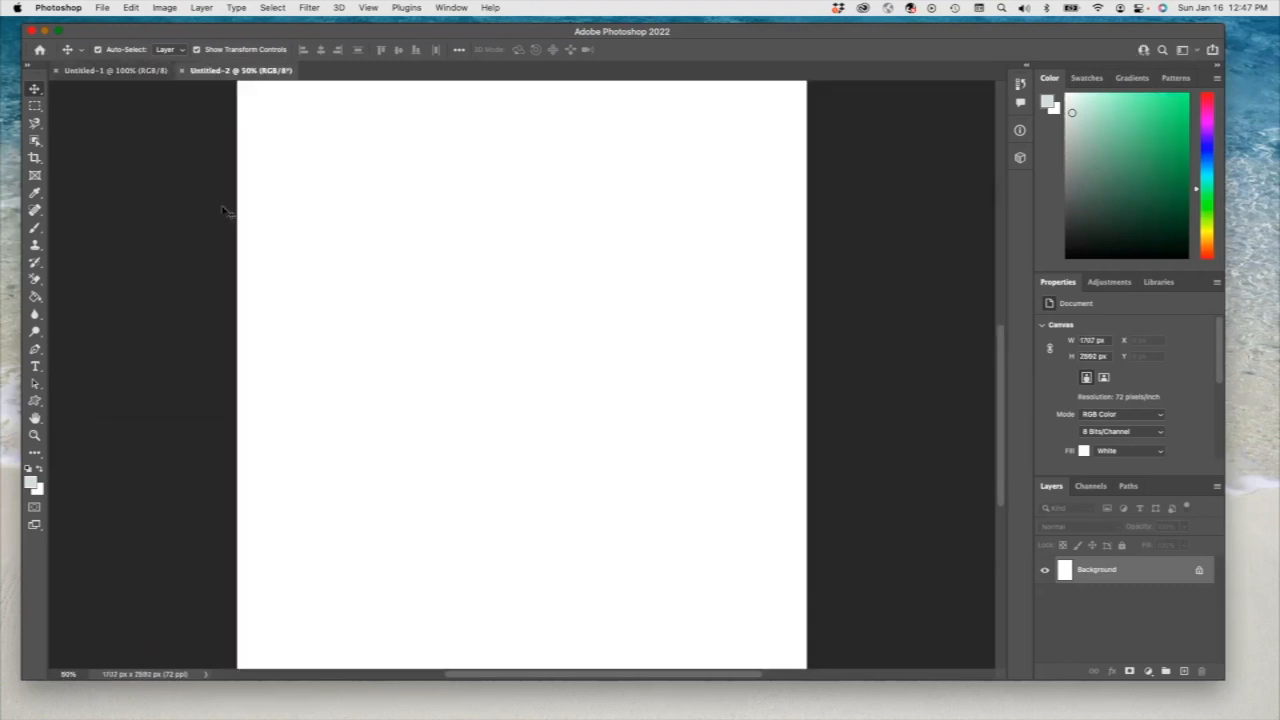
Step: Paste the copied photo of three models into the blank document, accepting the colour profile mismatch
click(130, 8)
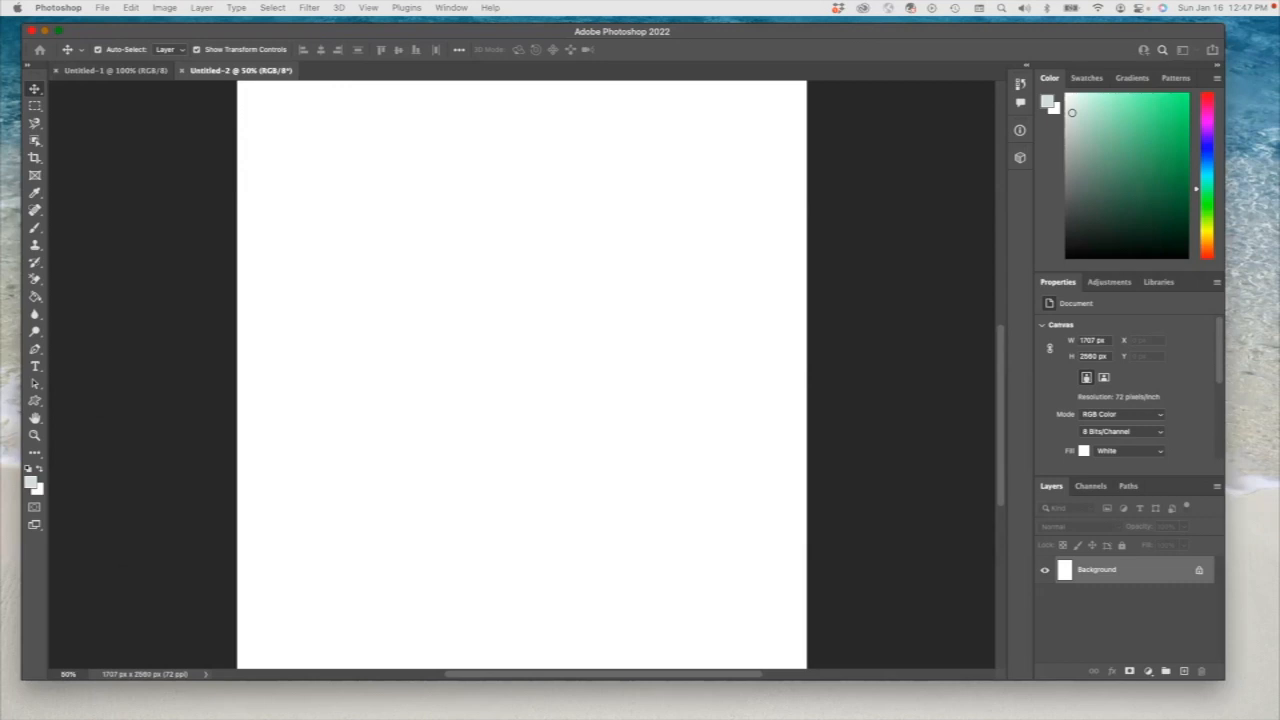
key(cmd+v)
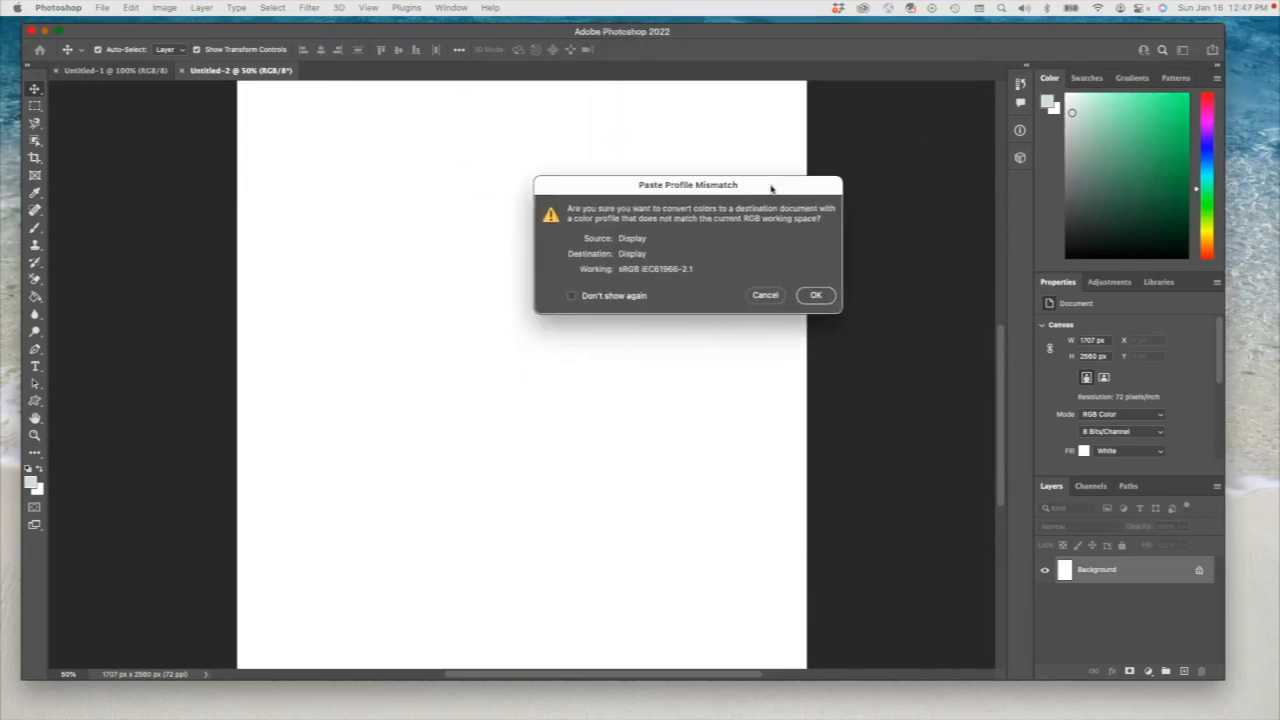
click(816, 296)
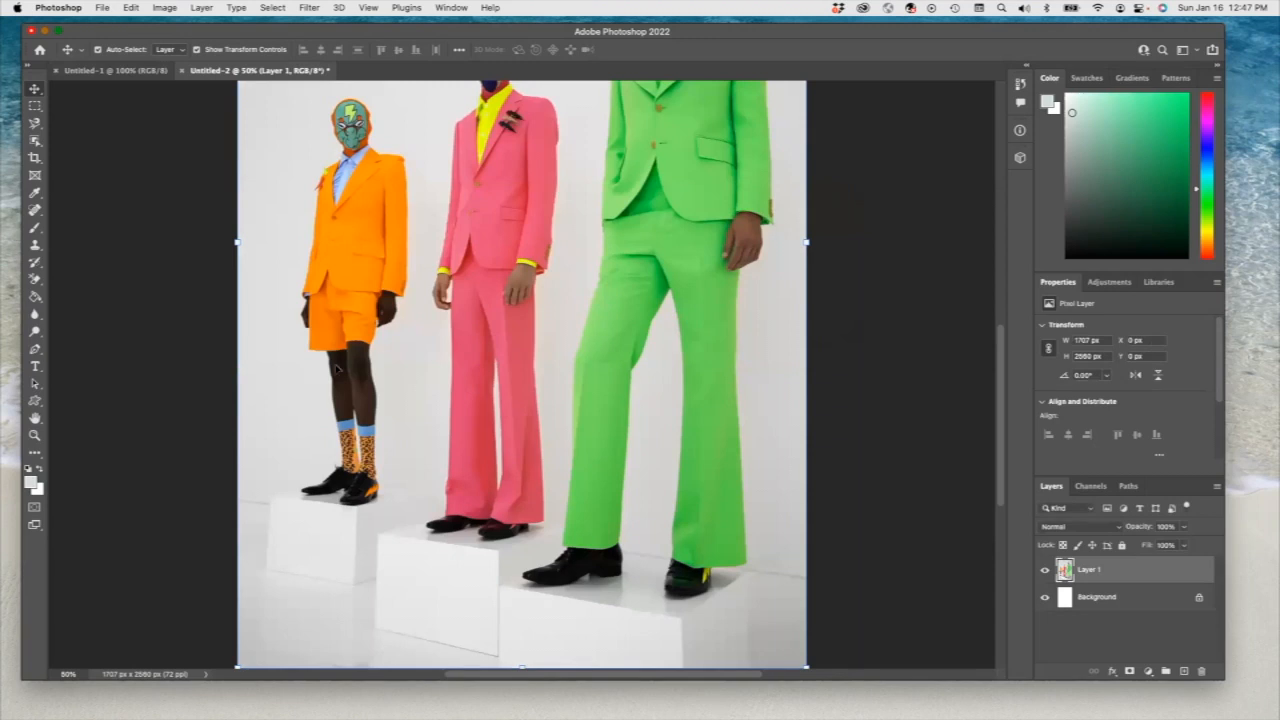
mouse_move(352, 310)
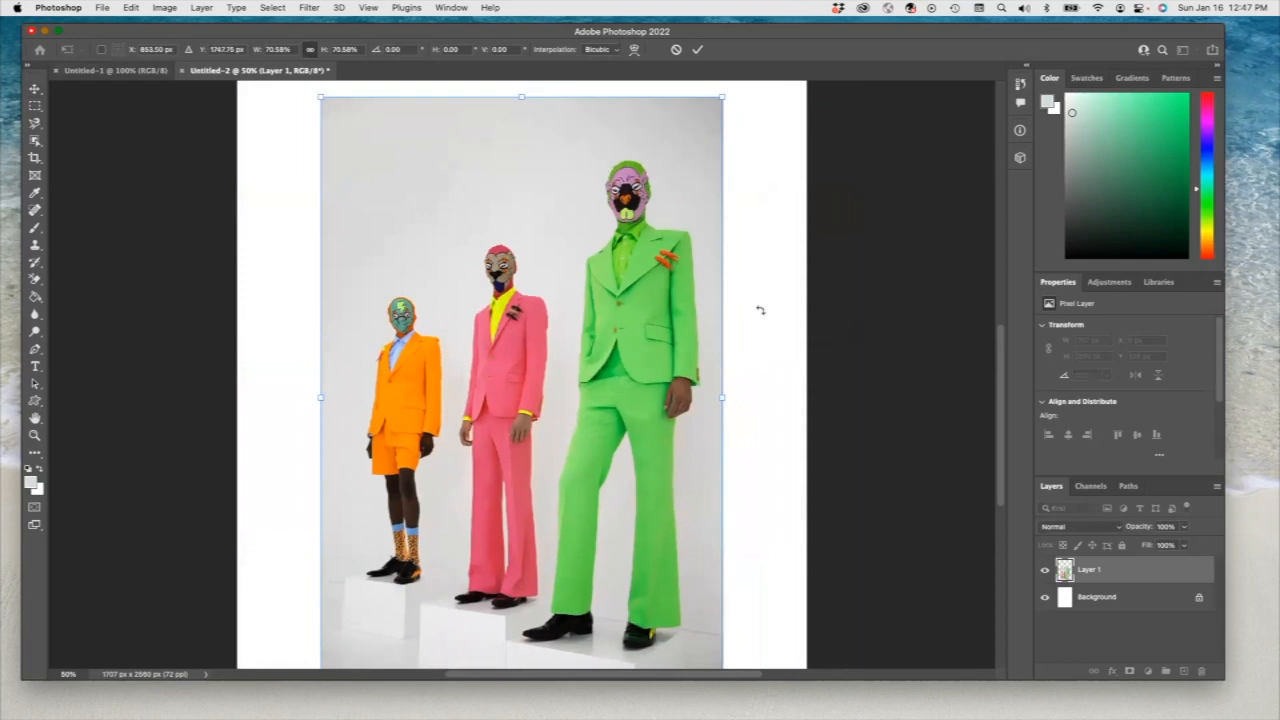
mouse_move(782, 378)
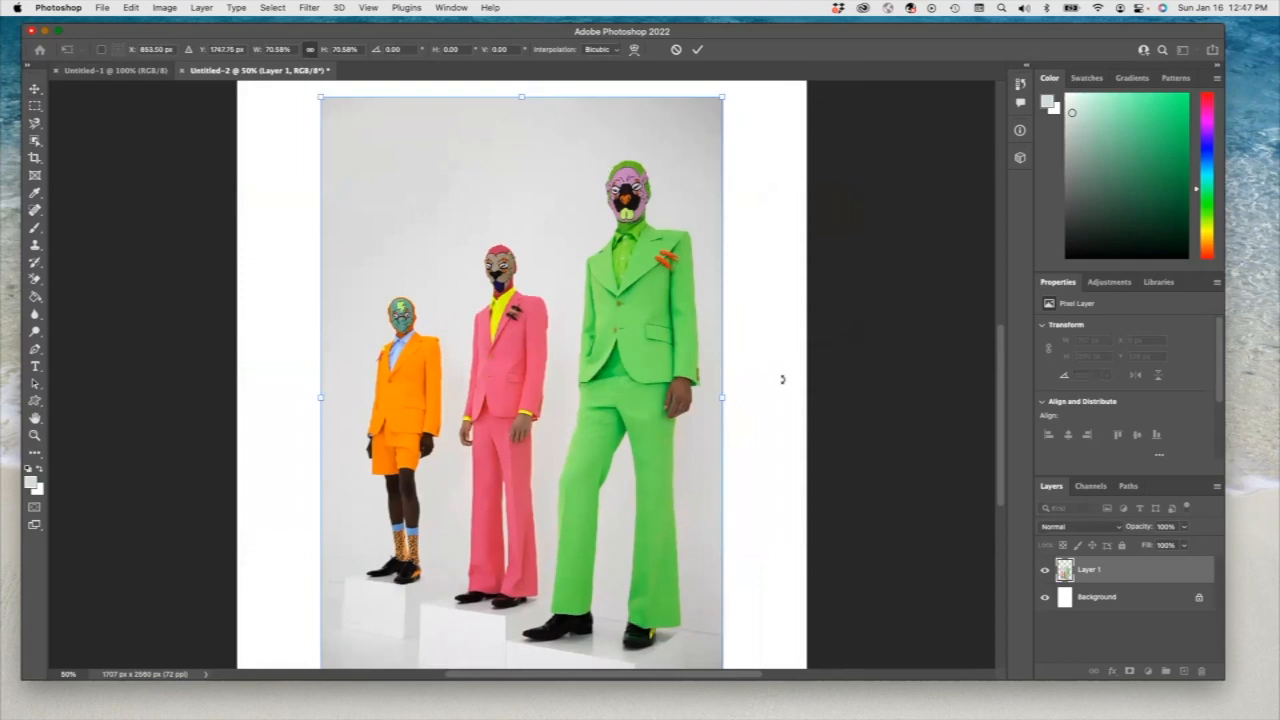
mouse_move(760, 374)
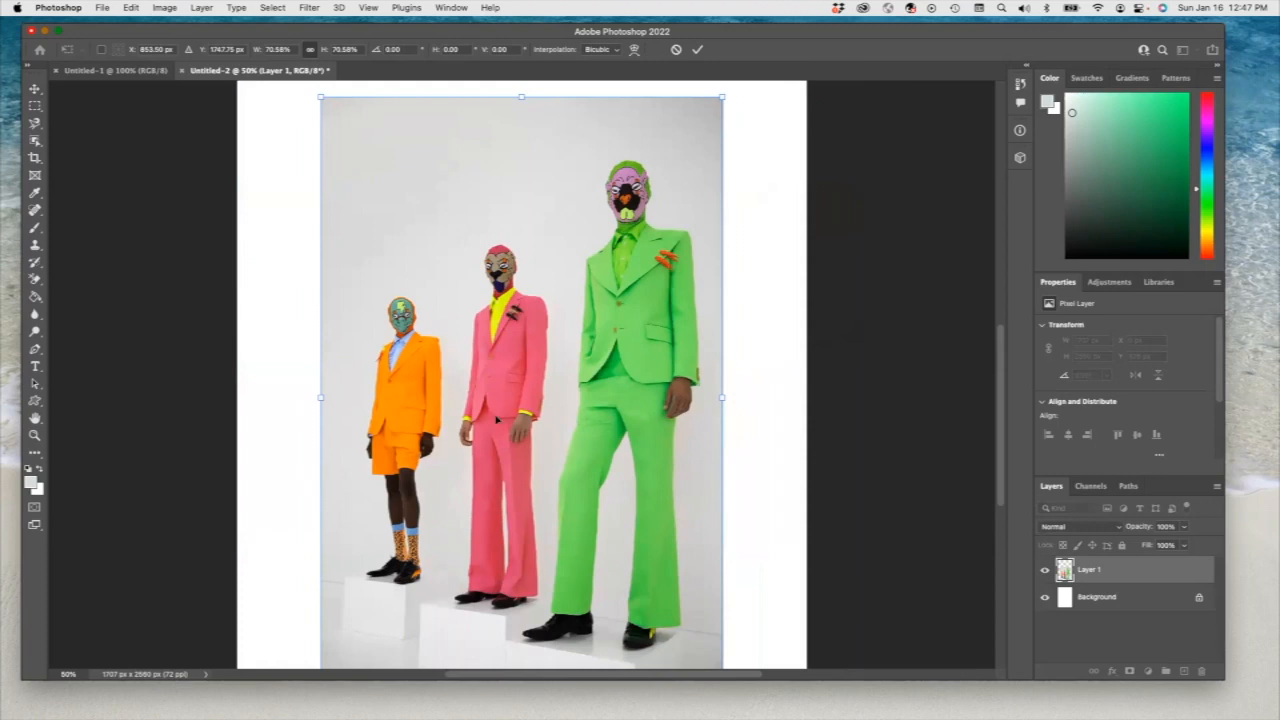
mouse_move(528, 430)
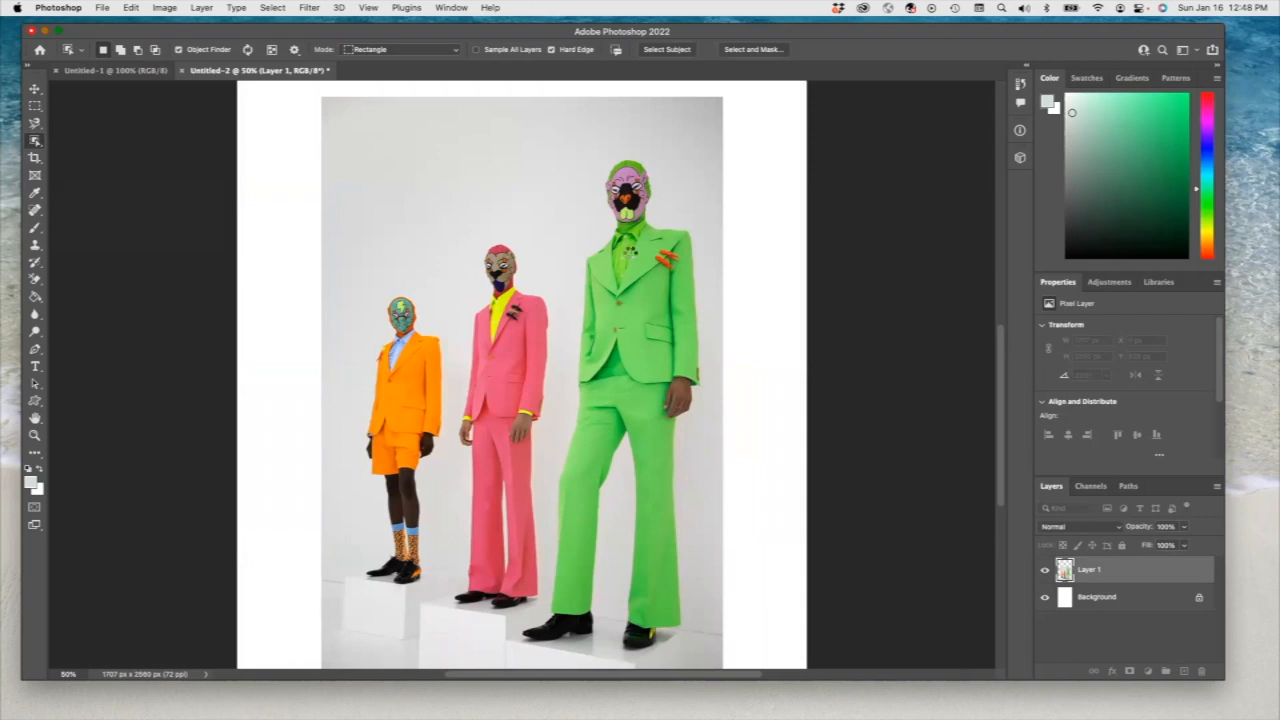
mouse_move(630, 252)
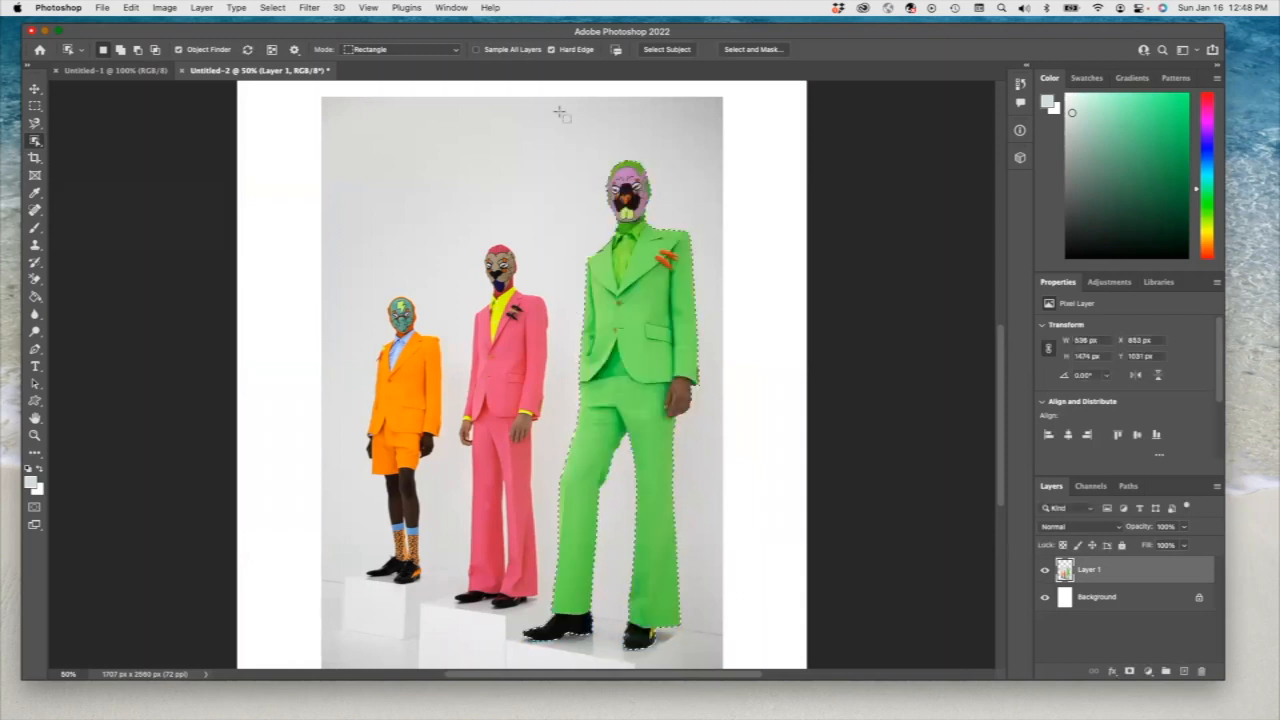
Step: Switch to the blank Untitled-1 document after copying the green-suited figure
click(130, 8)
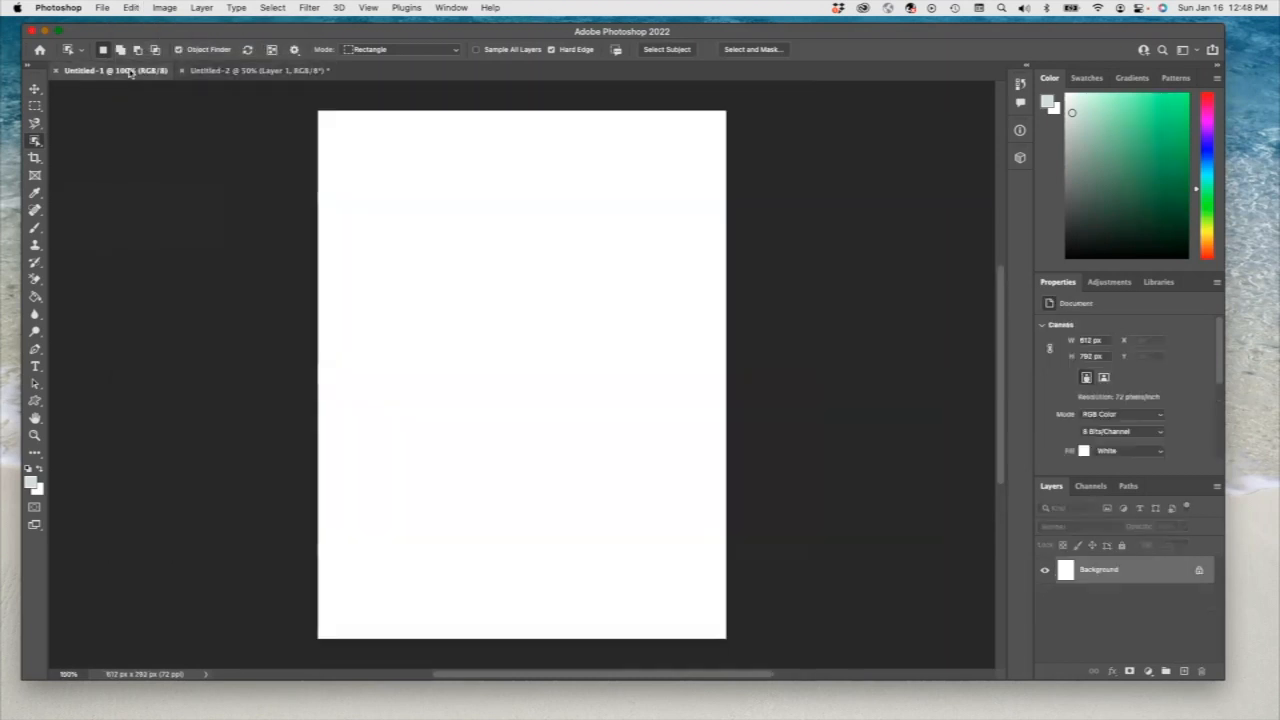
Step: Paste the green-suited figure, duplicate its layer and move the copy to the right half of the page
click(130, 8)
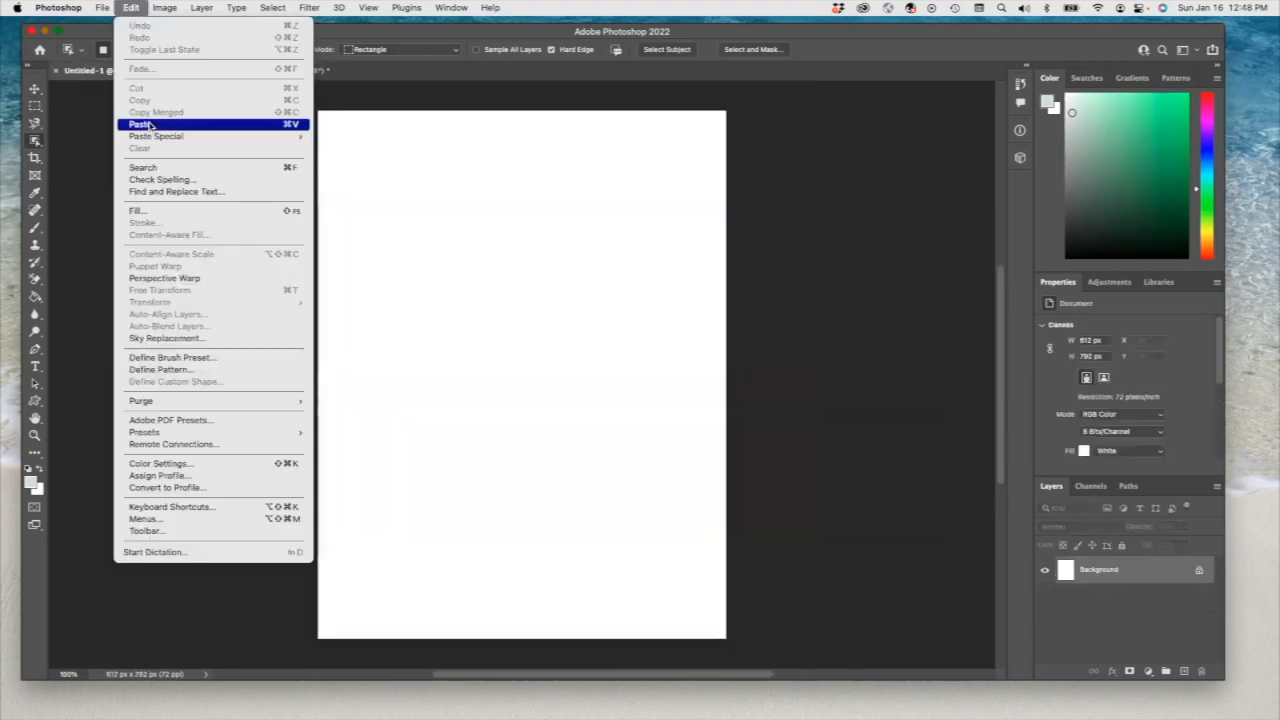
click(140, 124)
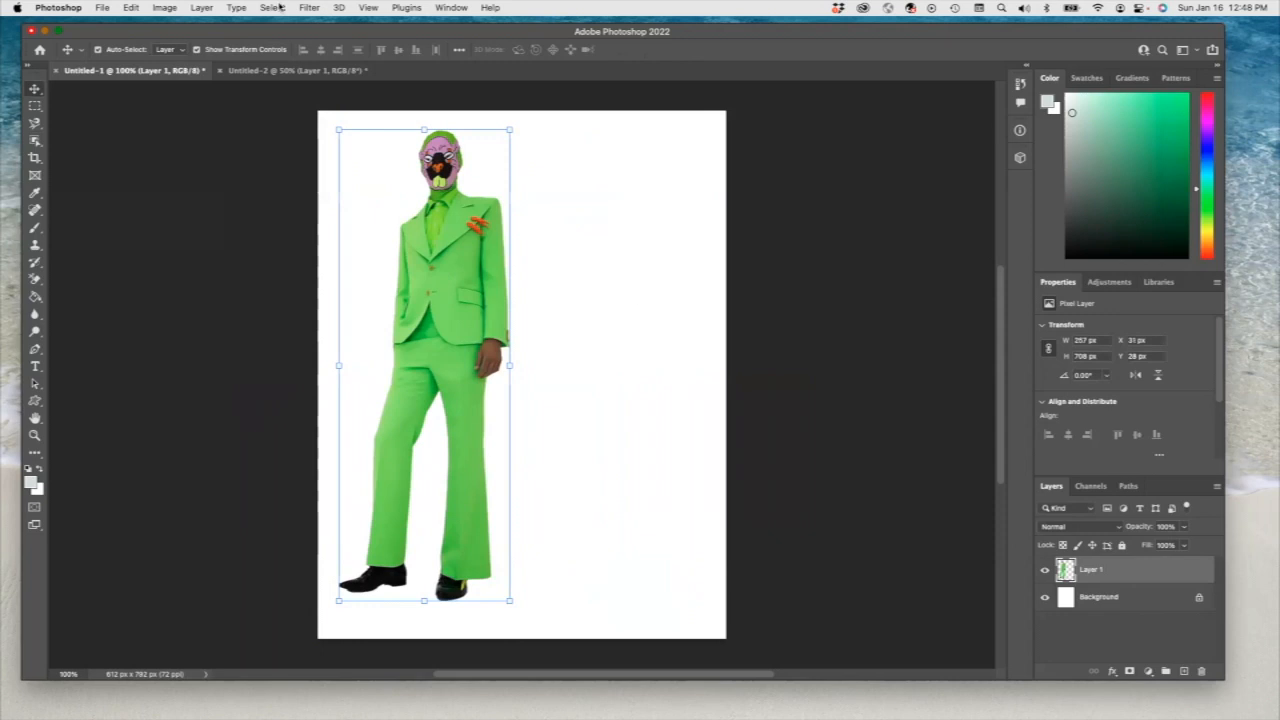
click(200, 8)
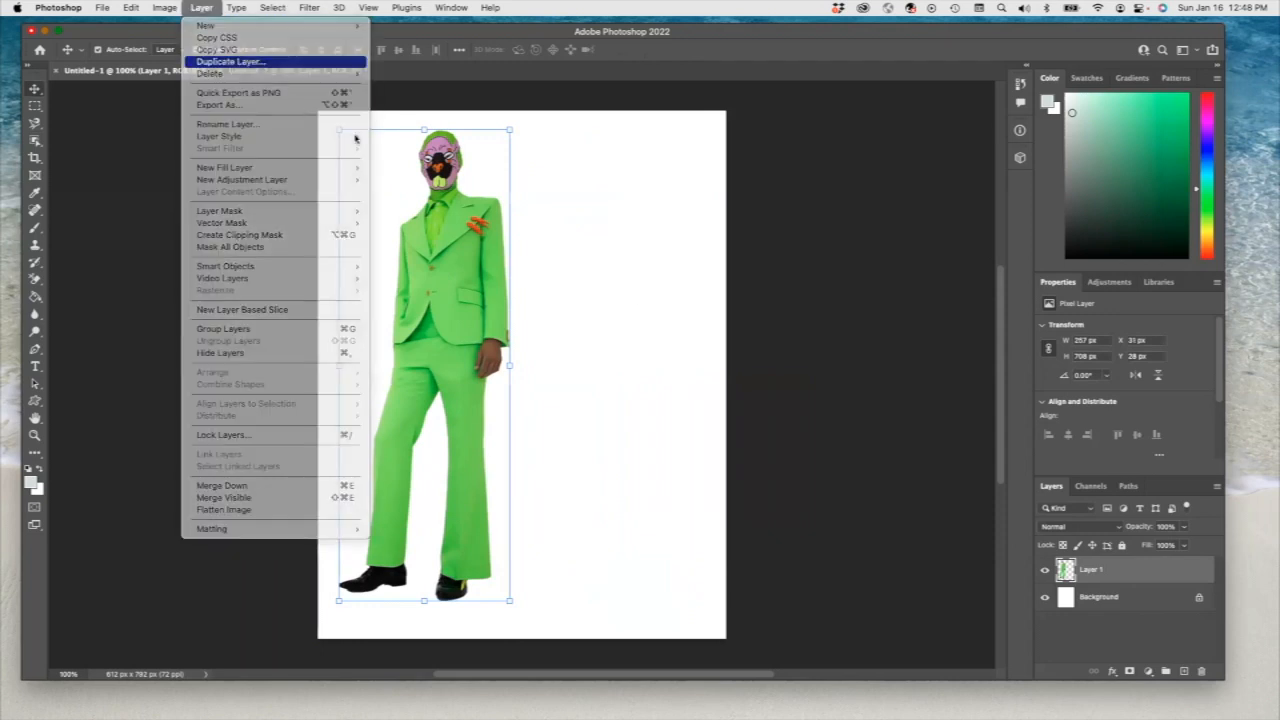
click(230, 60)
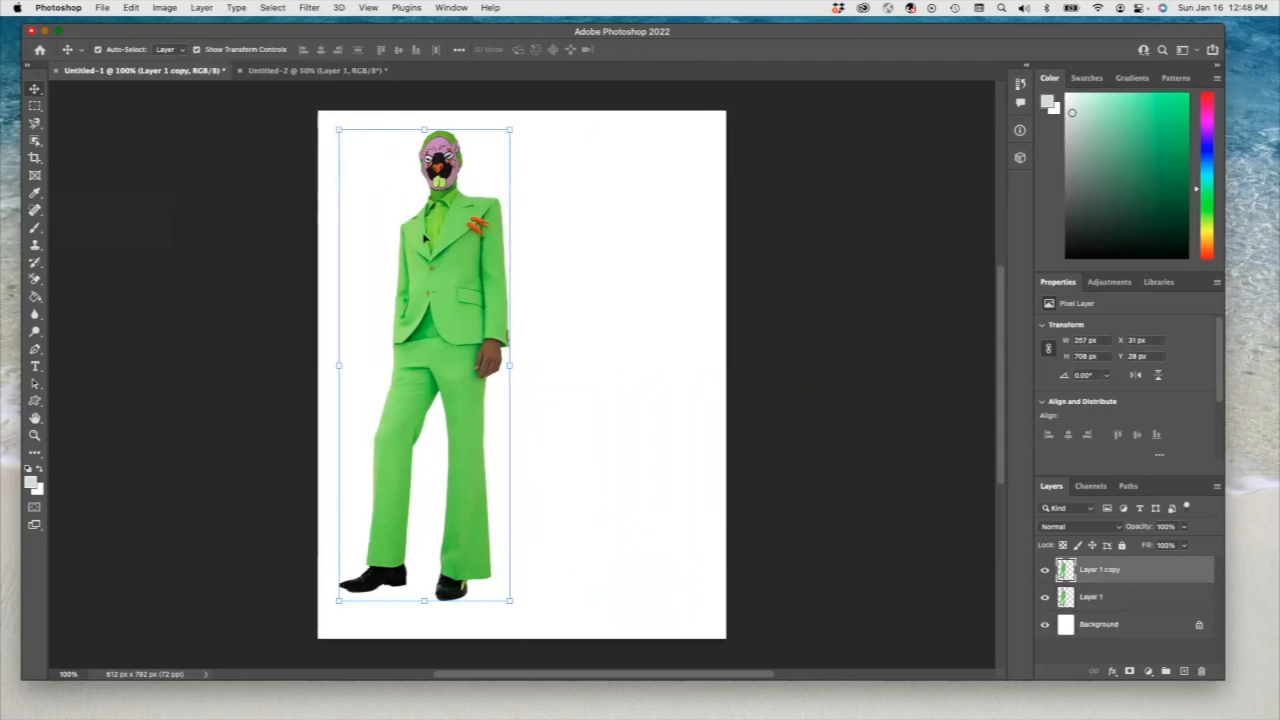
drag(424, 240, 624, 240)
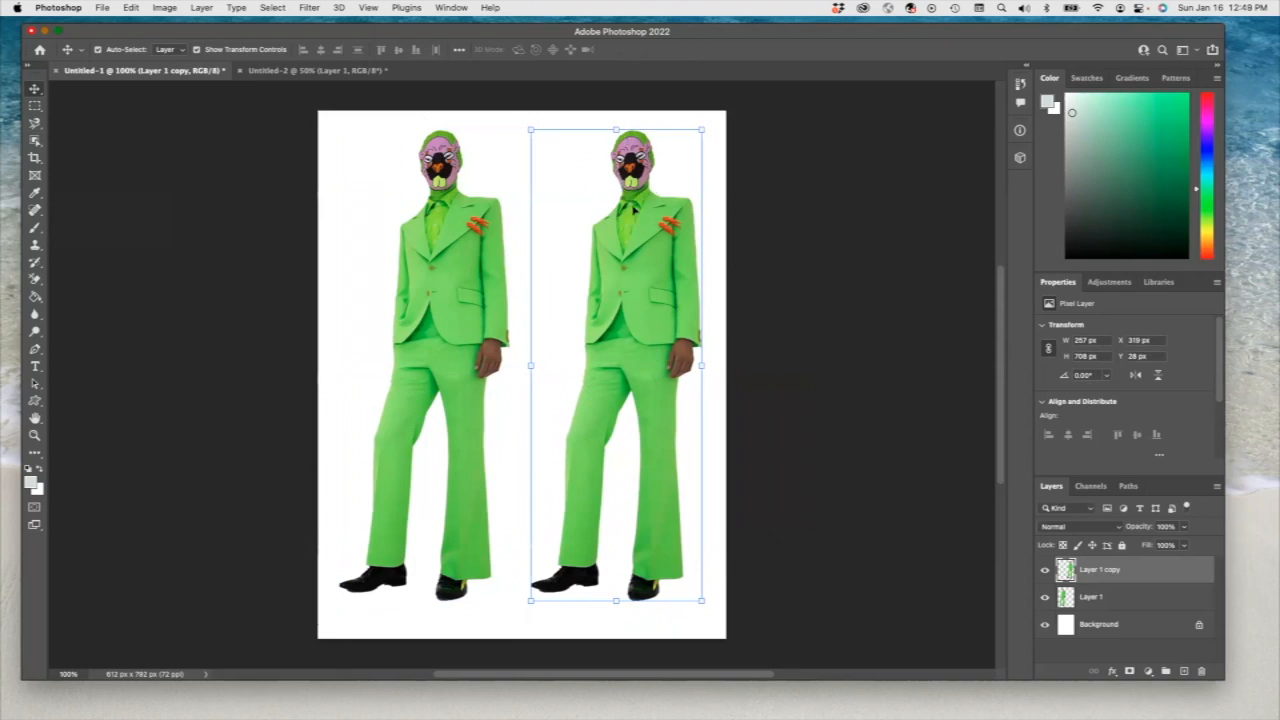
mouse_move(582, 532)
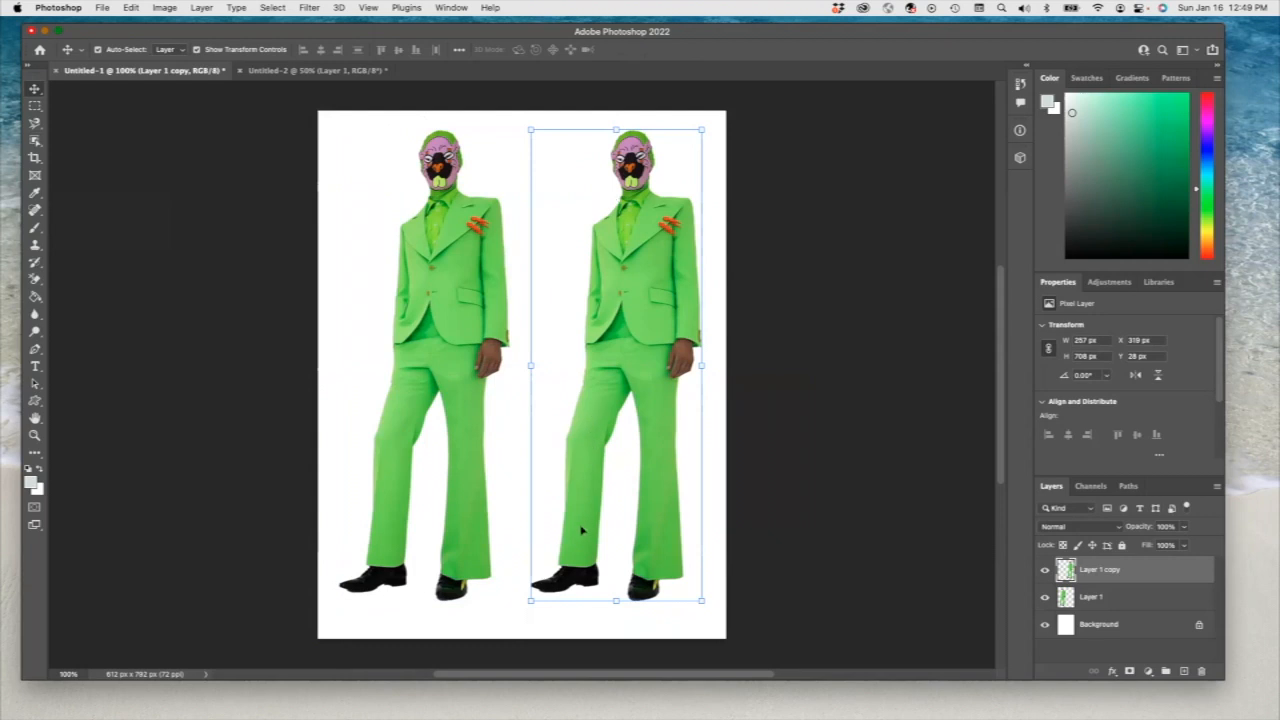
mouse_move(562, 196)
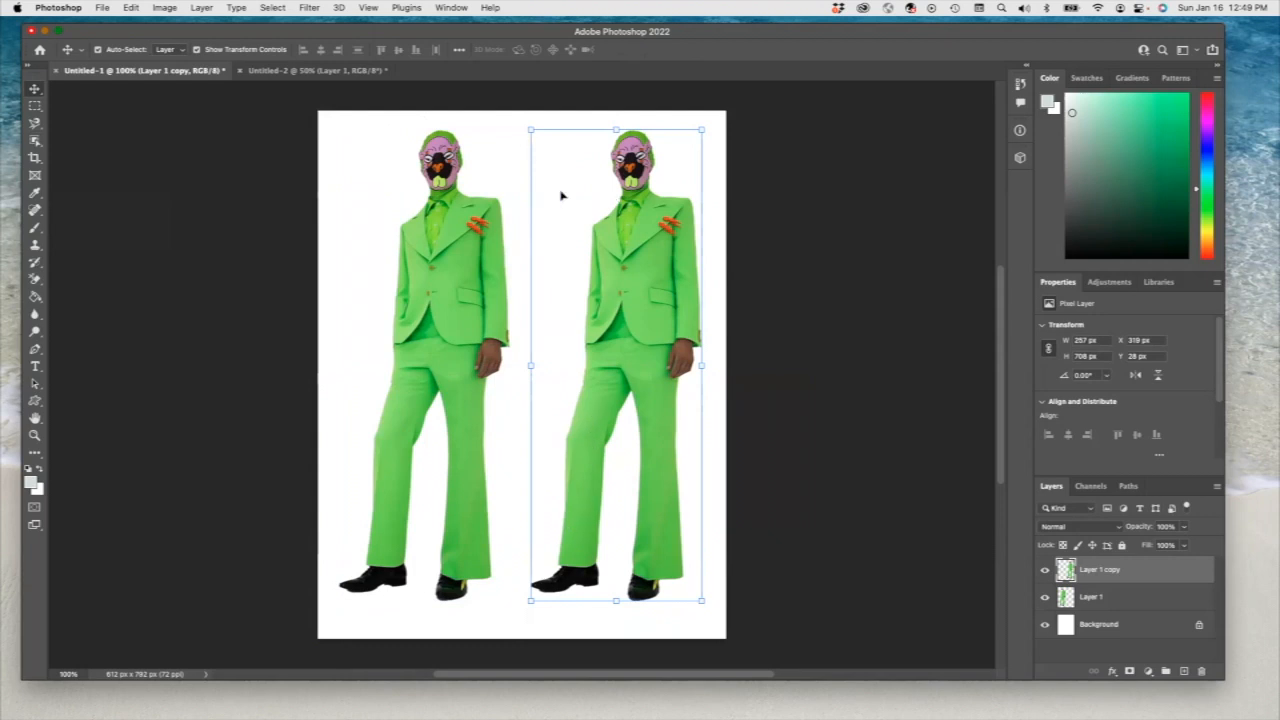
mouse_move(572, 532)
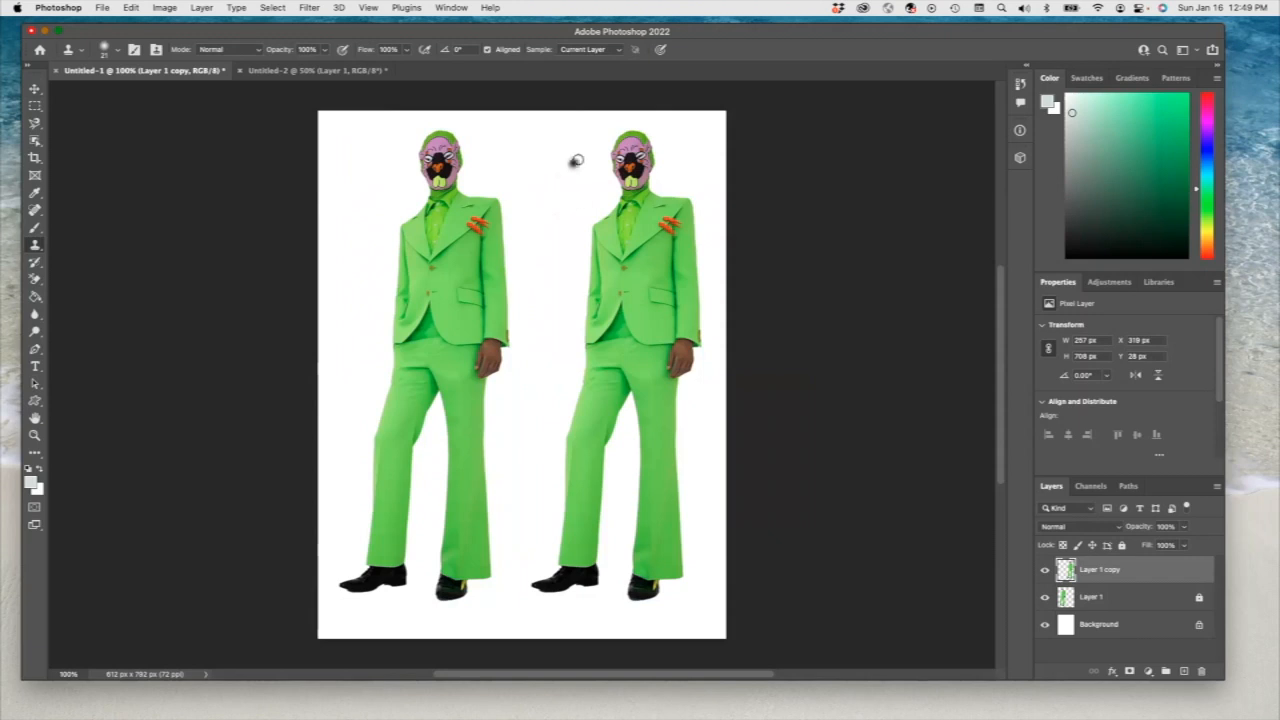
mouse_move(554, 190)
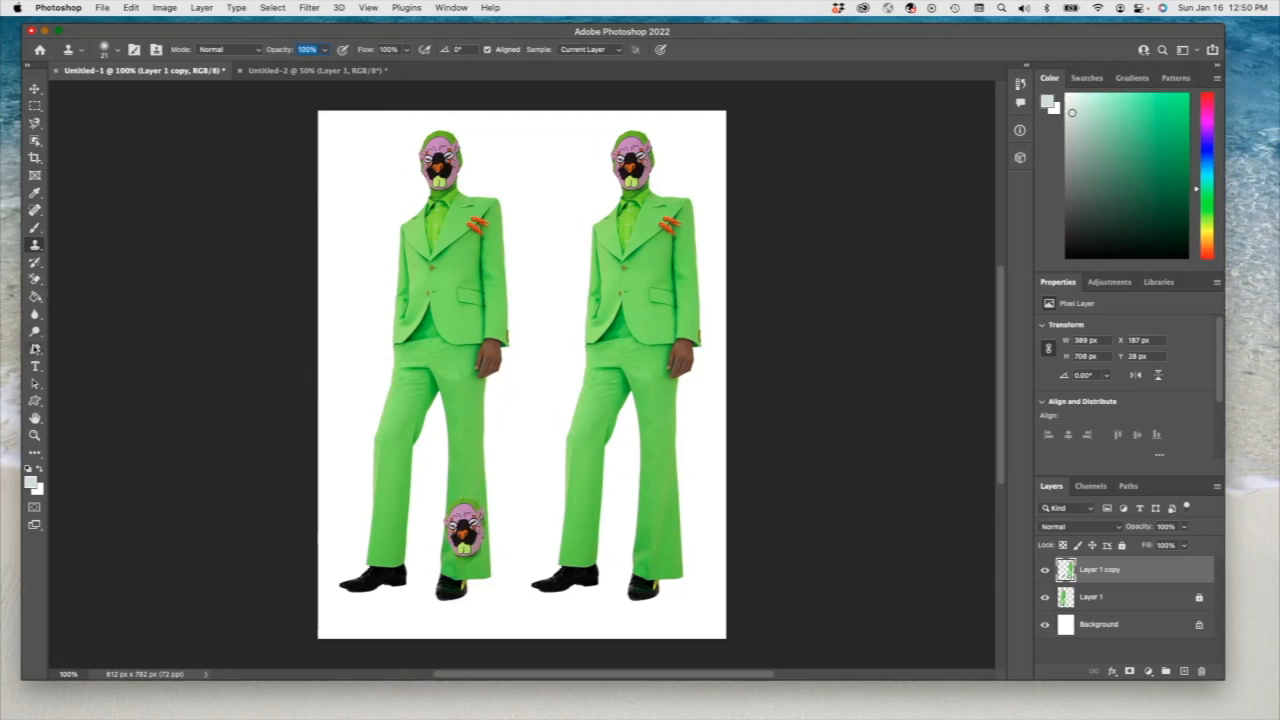
Step: Bring up the Clone Stamp brush size and hardness settings after cloning the mask pattern onto the trouser leg
click(104, 48)
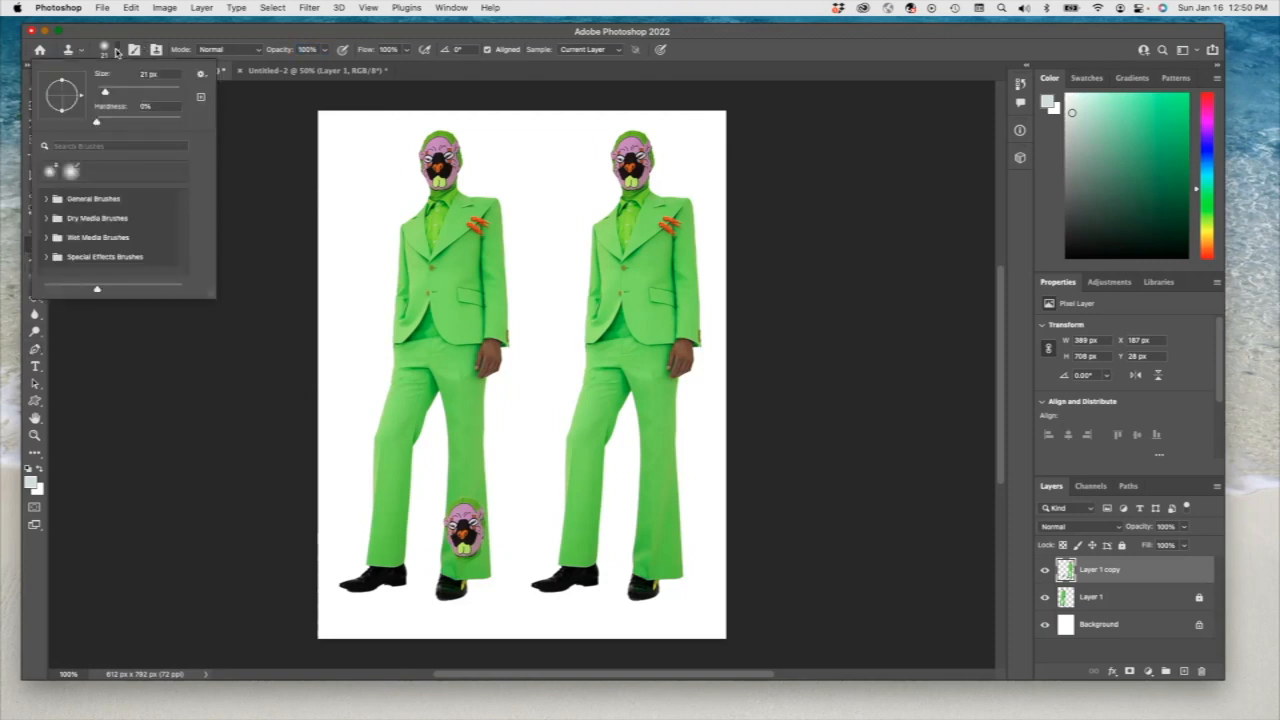
mouse_move(108, 96)
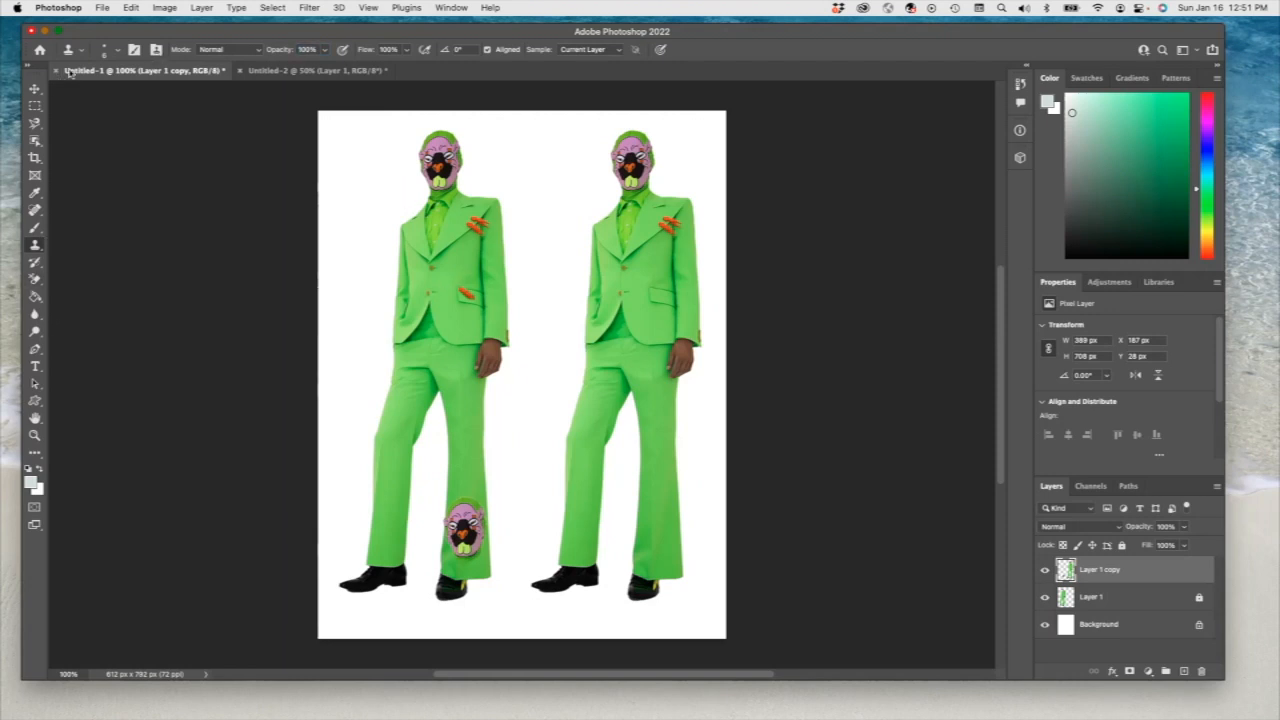
Step: Bring up the brush size settings again after cloning the orange lapel flower onto the jacket front
click(104, 50)
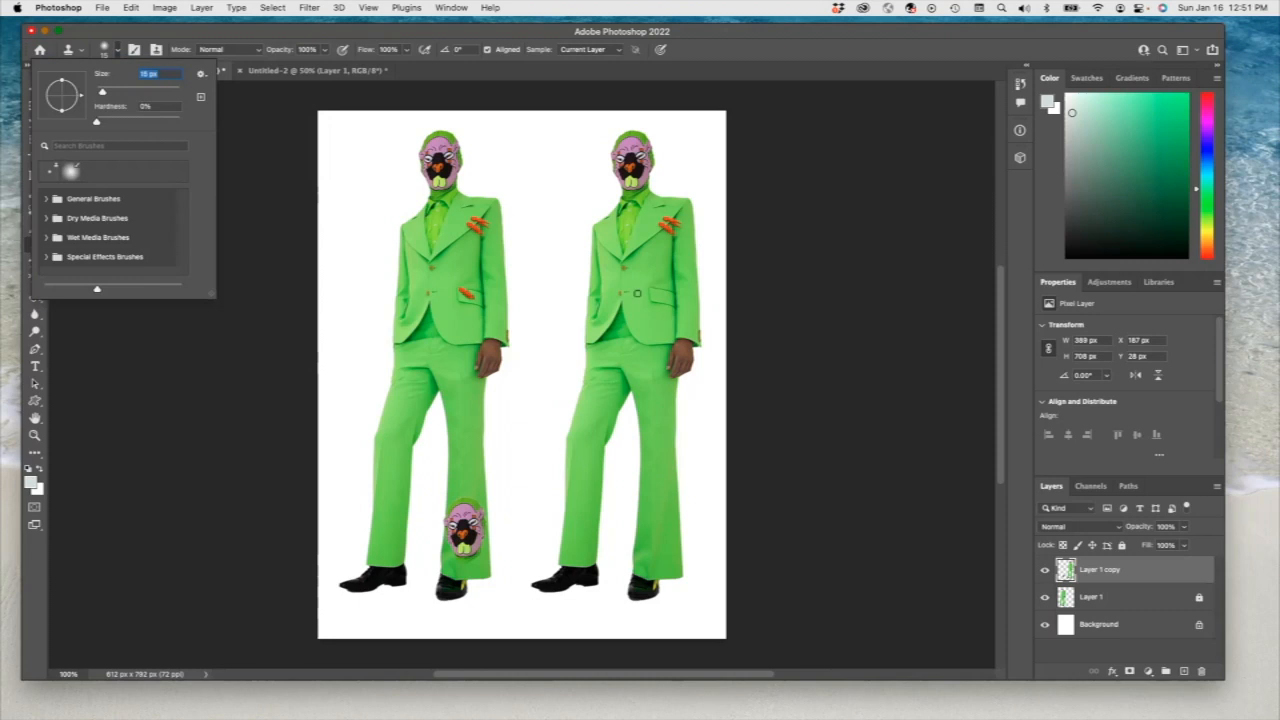
mouse_move(460, 390)
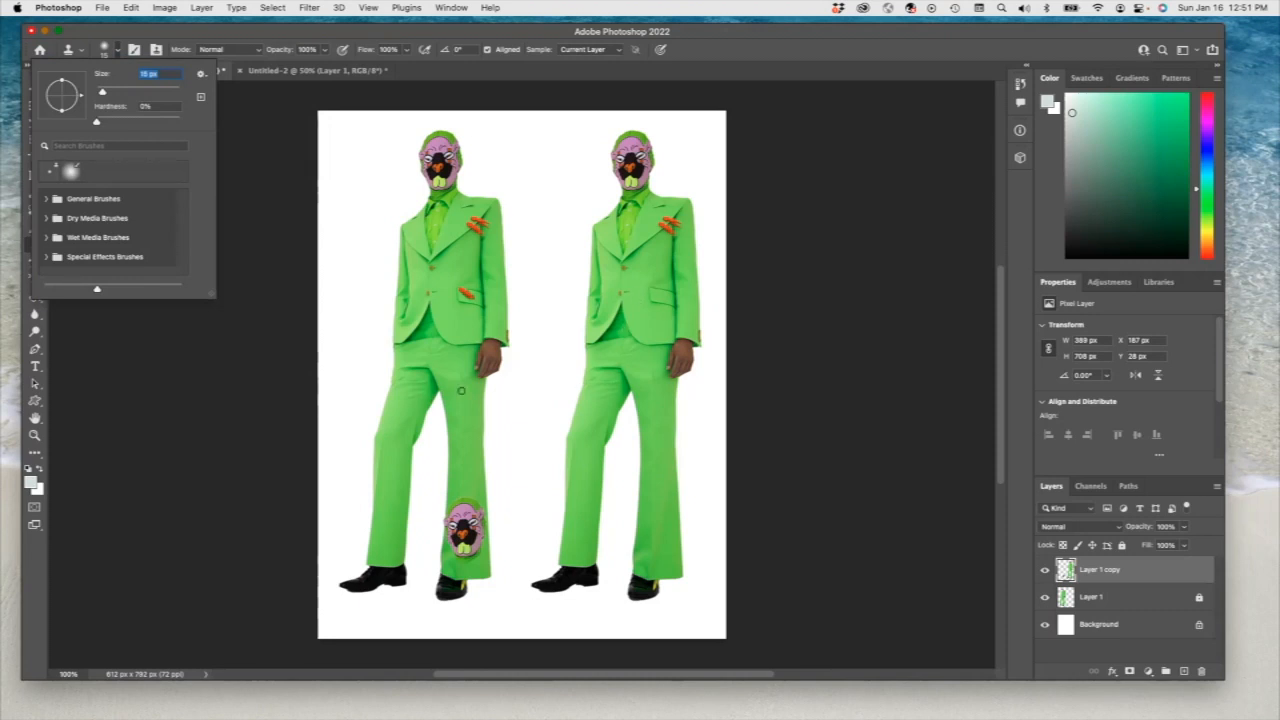
mouse_move(648, 288)
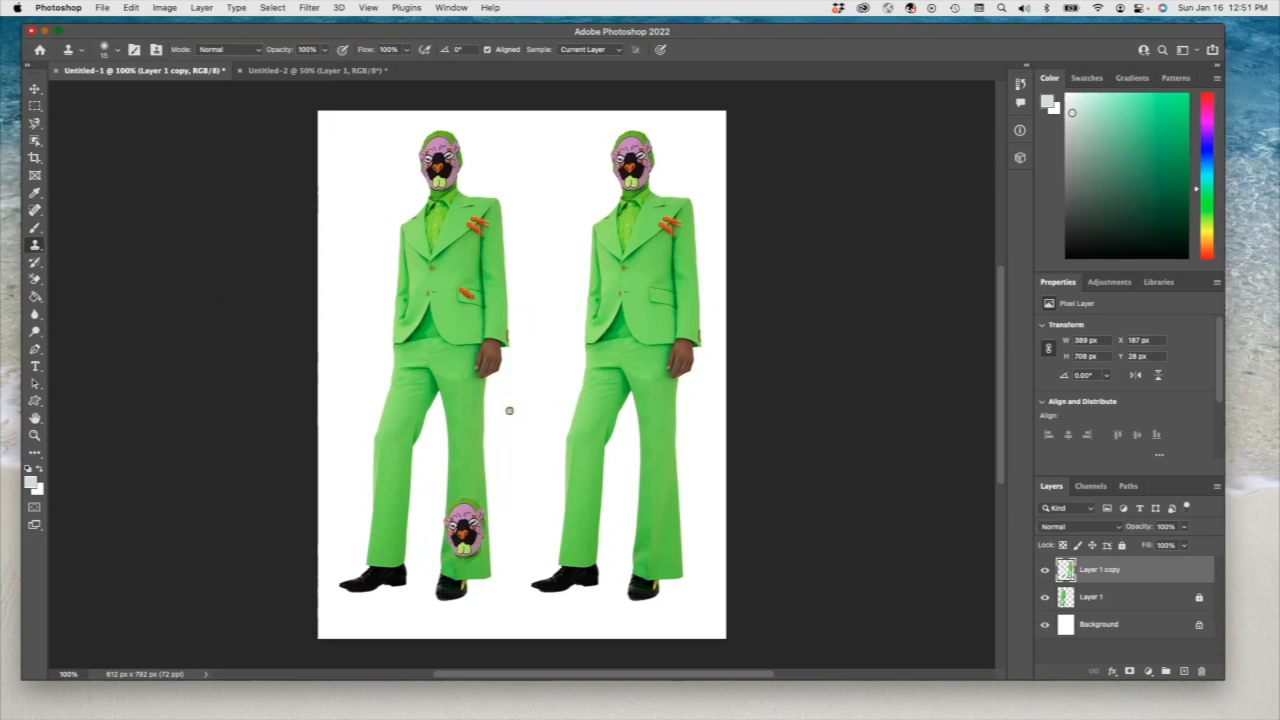
mouse_move(448, 418)
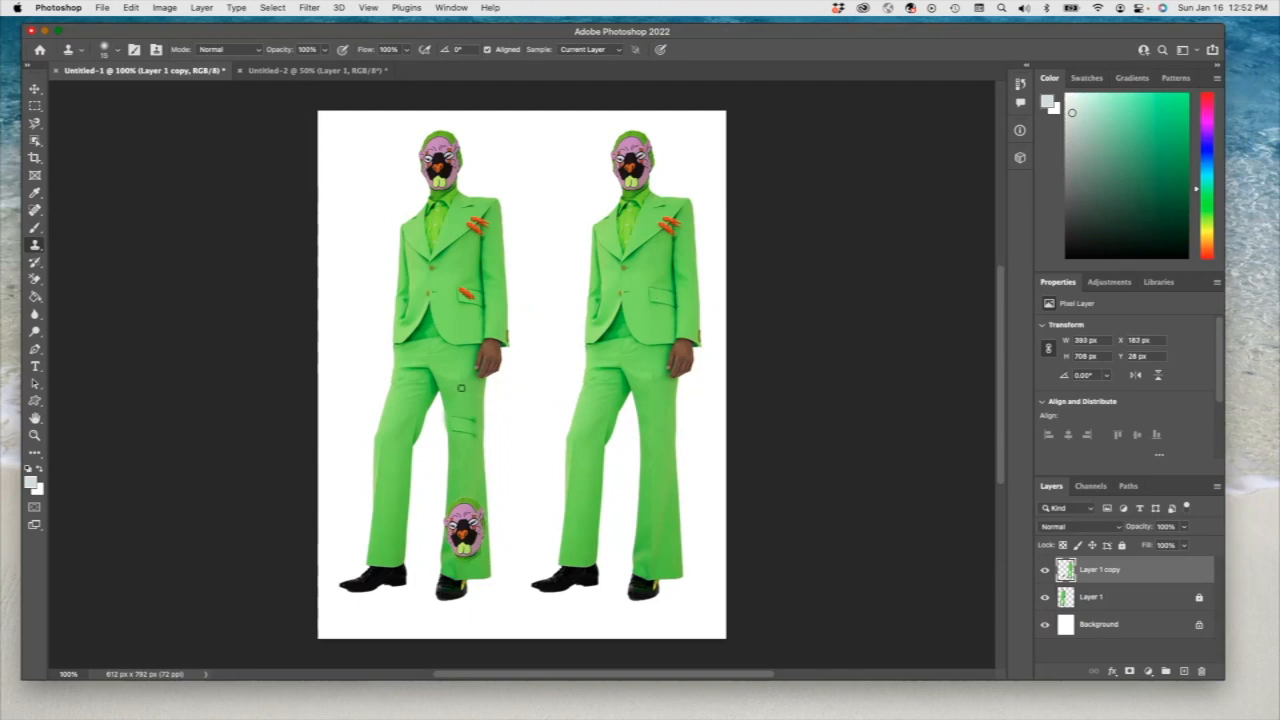
Step: Adjust a Clone Stamp option in the options bar after covering the suit with cloned face patterns
click(308, 48)
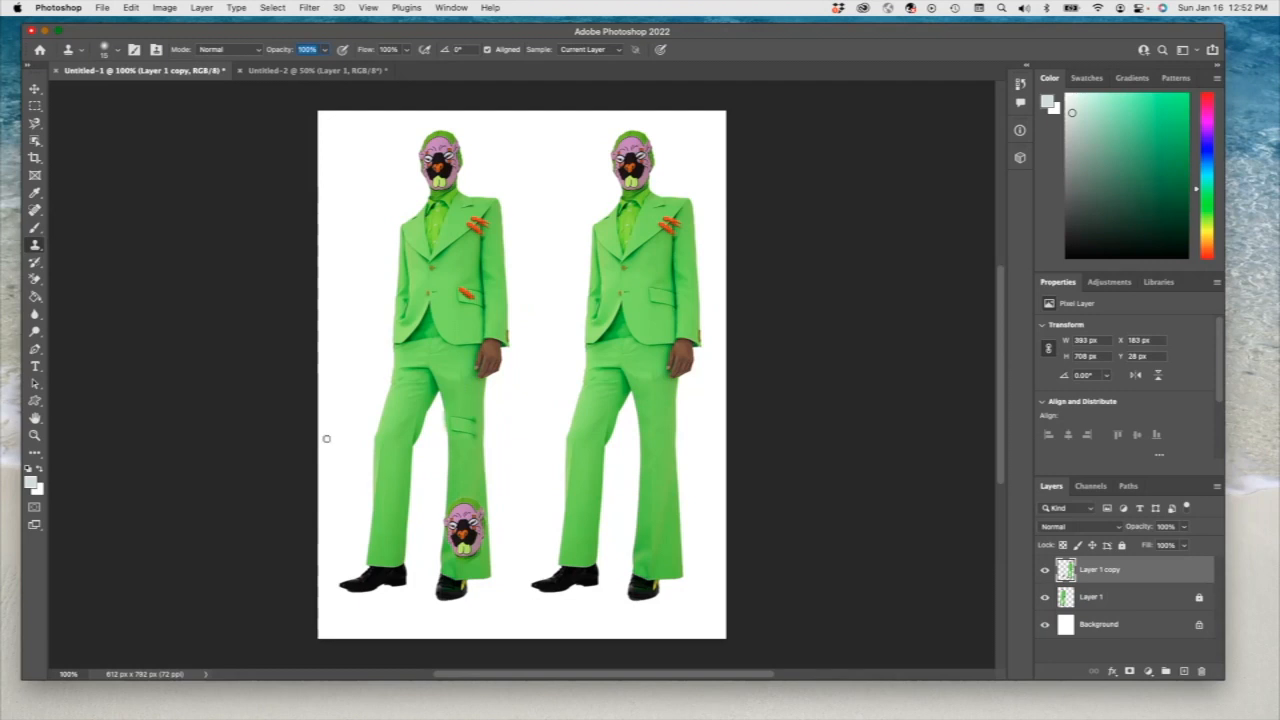
mouse_move(288, 376)
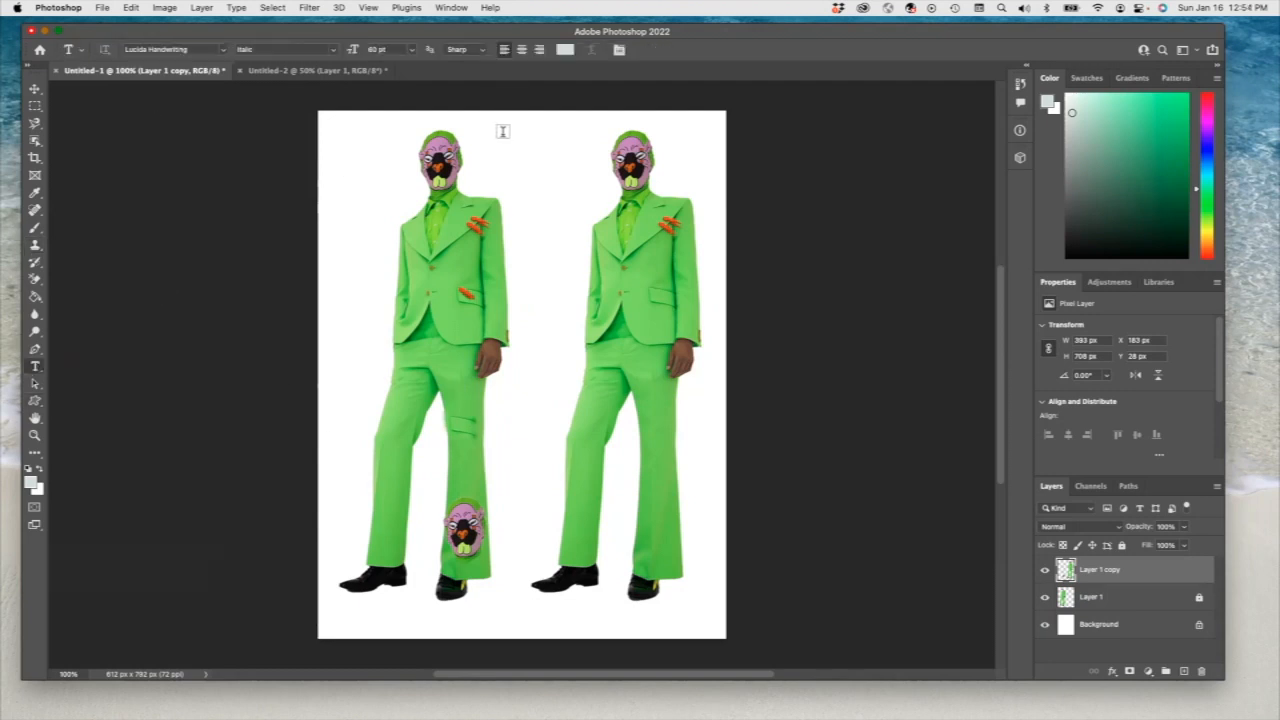
Step: Add a text layer near the top of the page reading 'Clone Stamp Tool'
click(524, 130)
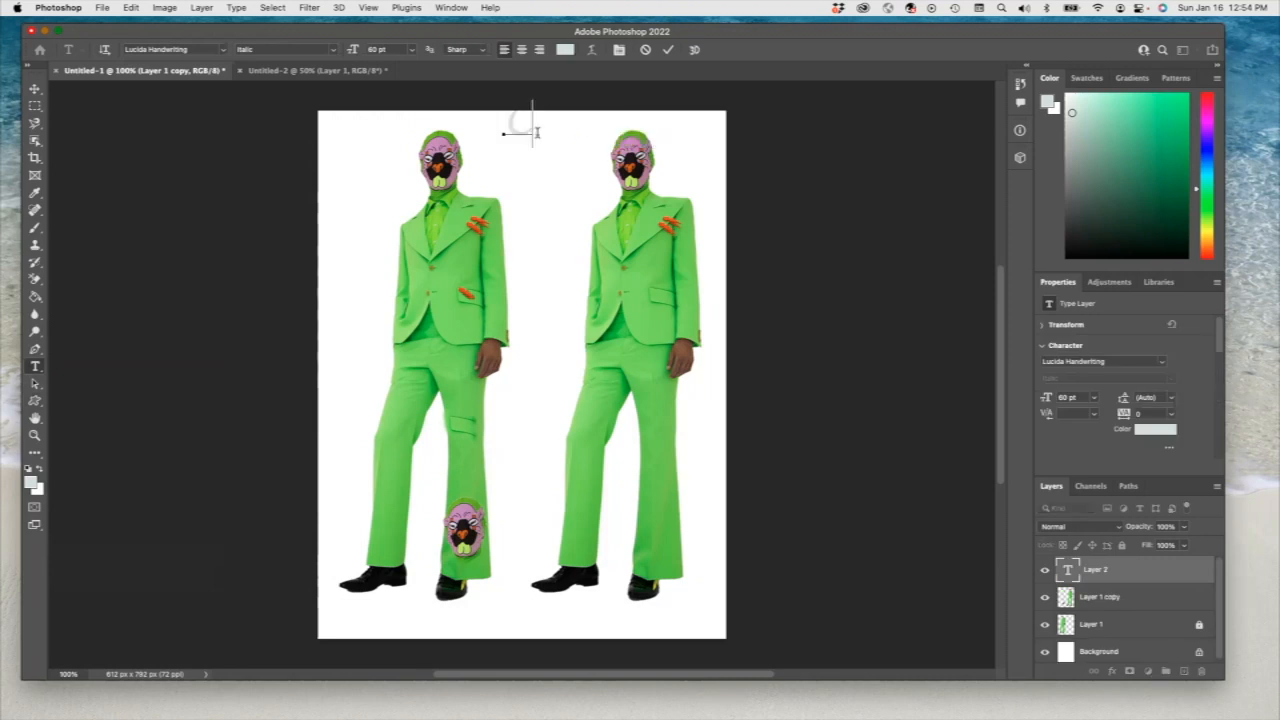
text(Clone Stam)
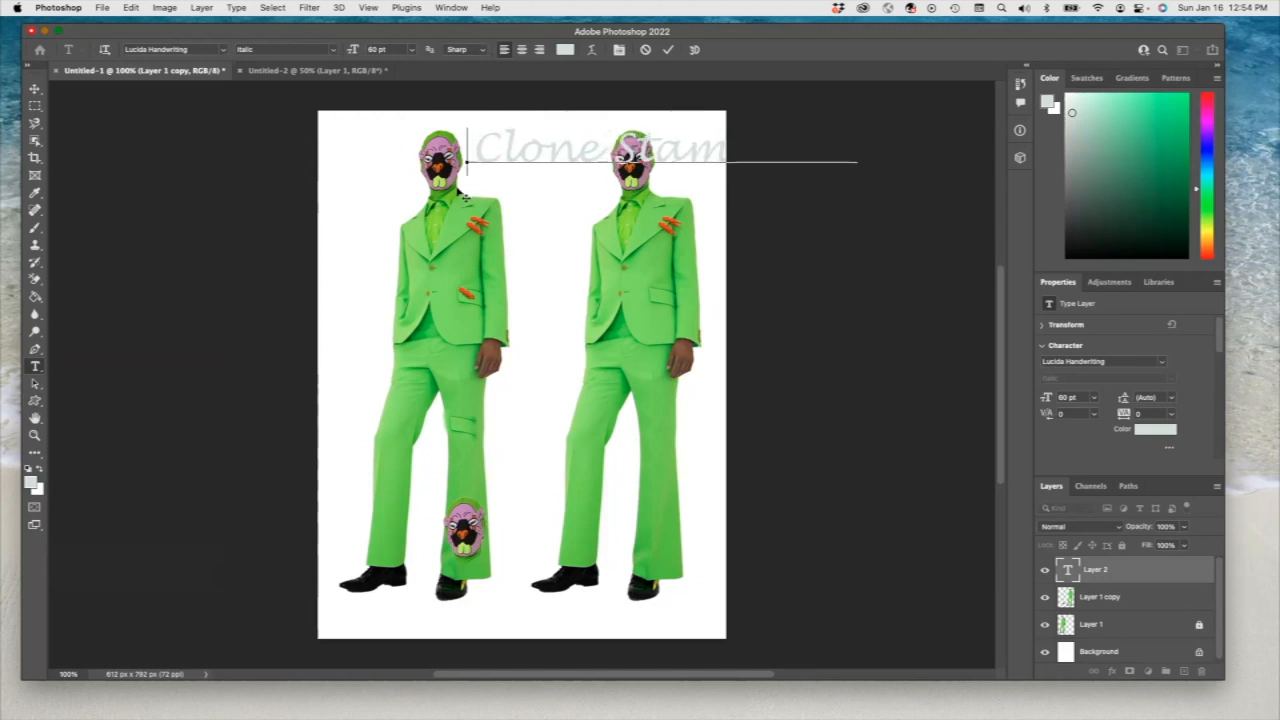
text(Clone Stamp Tool)
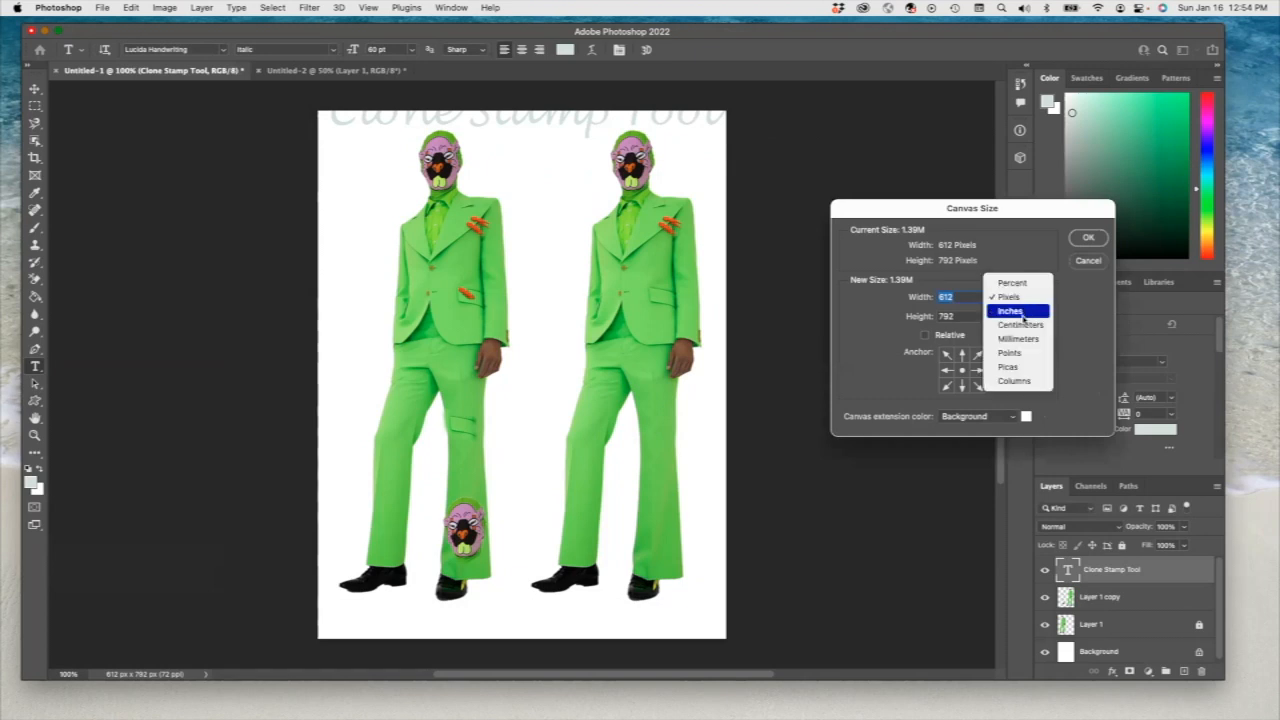
Step: Enlarge the canvas height in inches and recolour the title text dark
click(1010, 312)
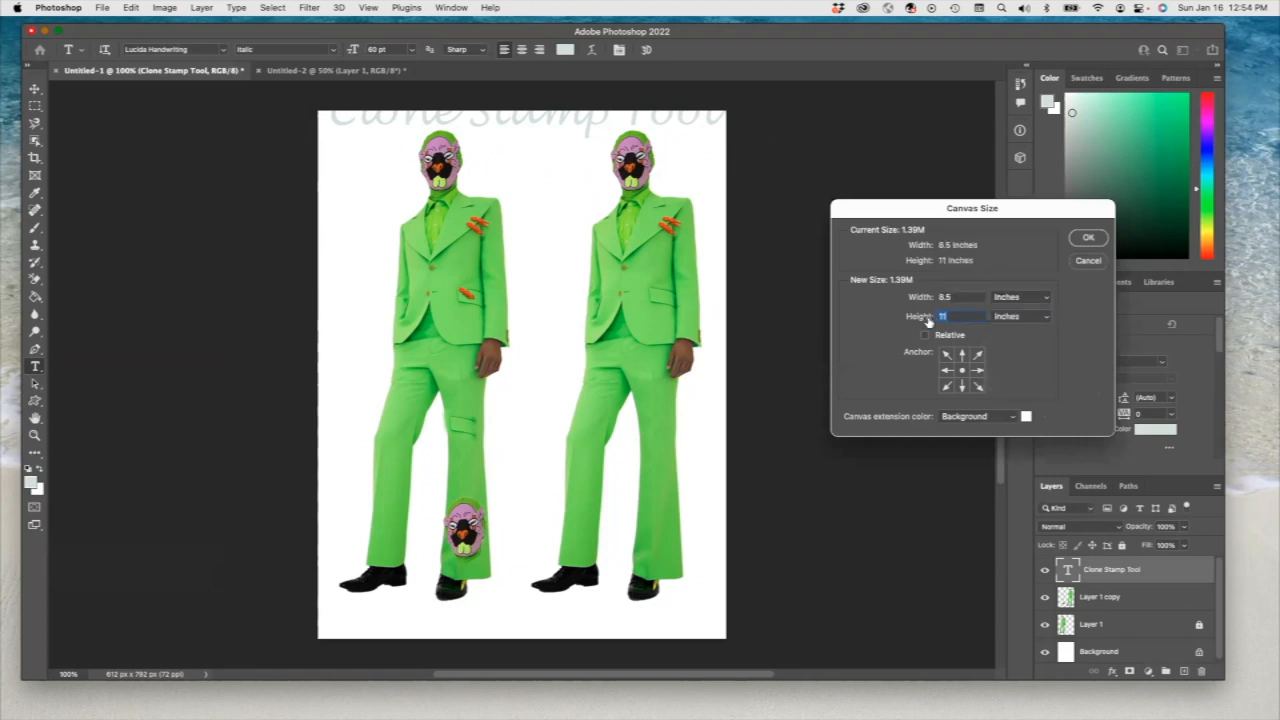
click(1088, 236)
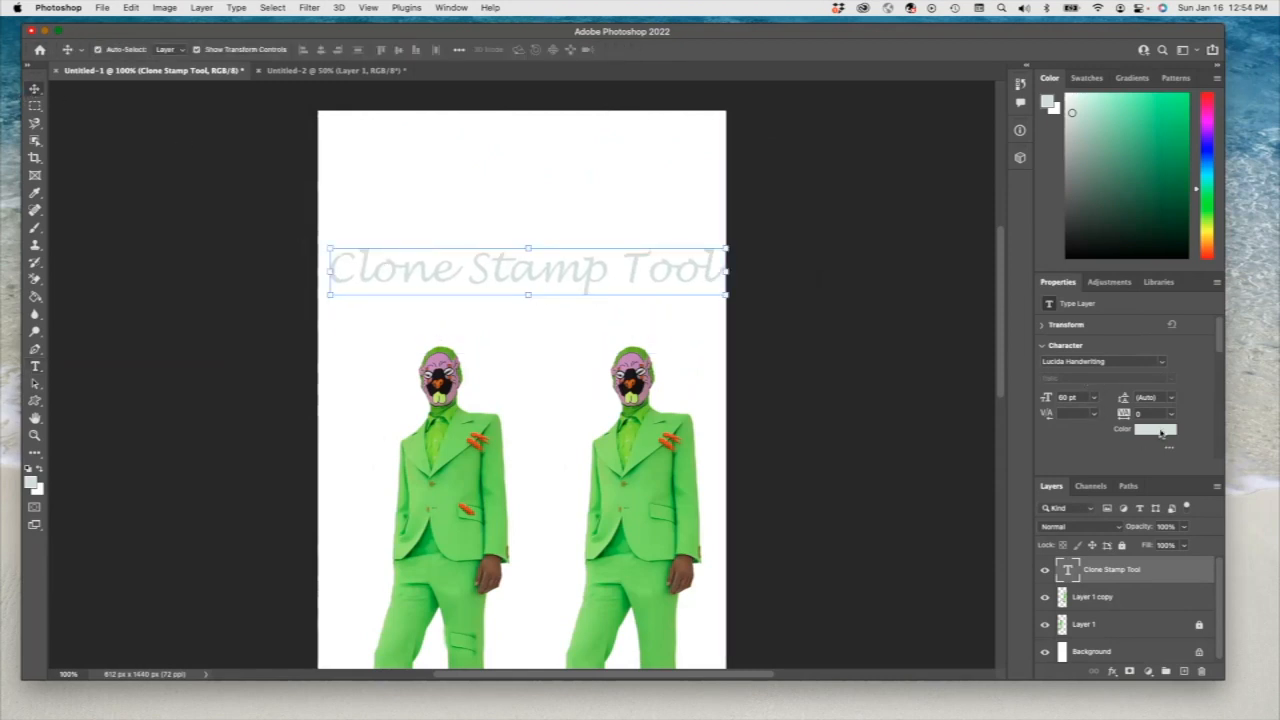
click(1156, 428)
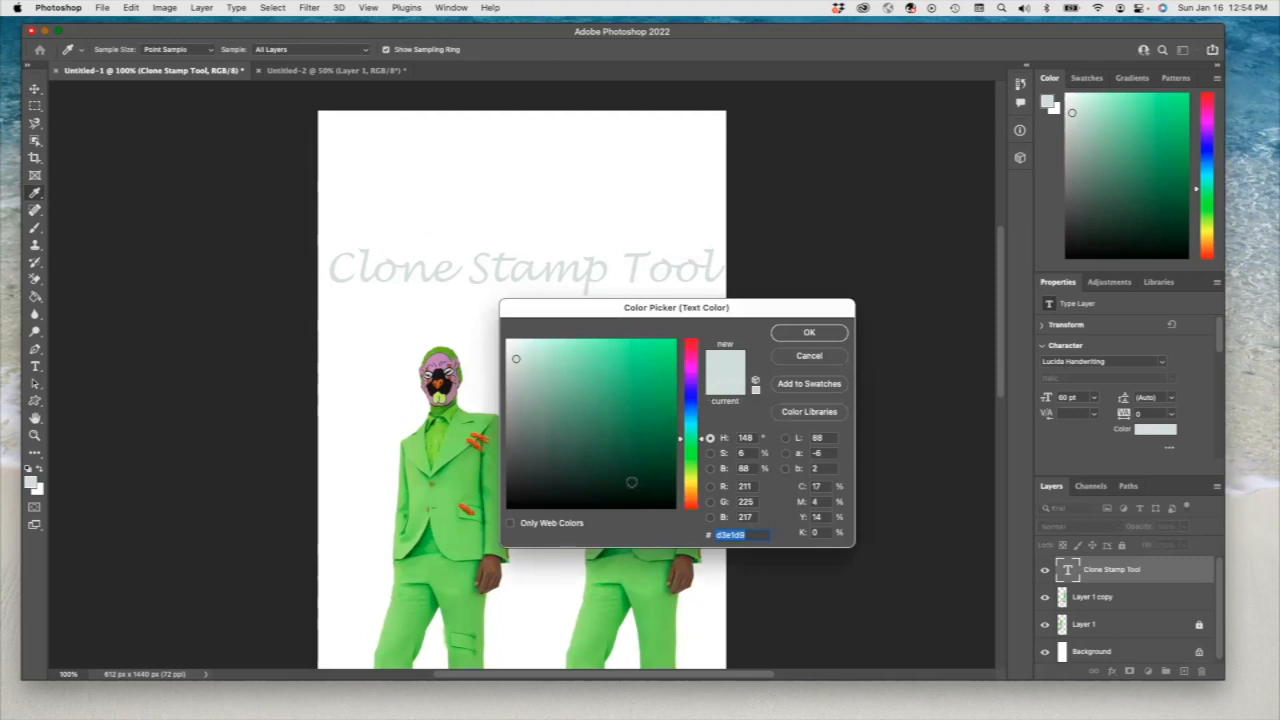
click(808, 332)
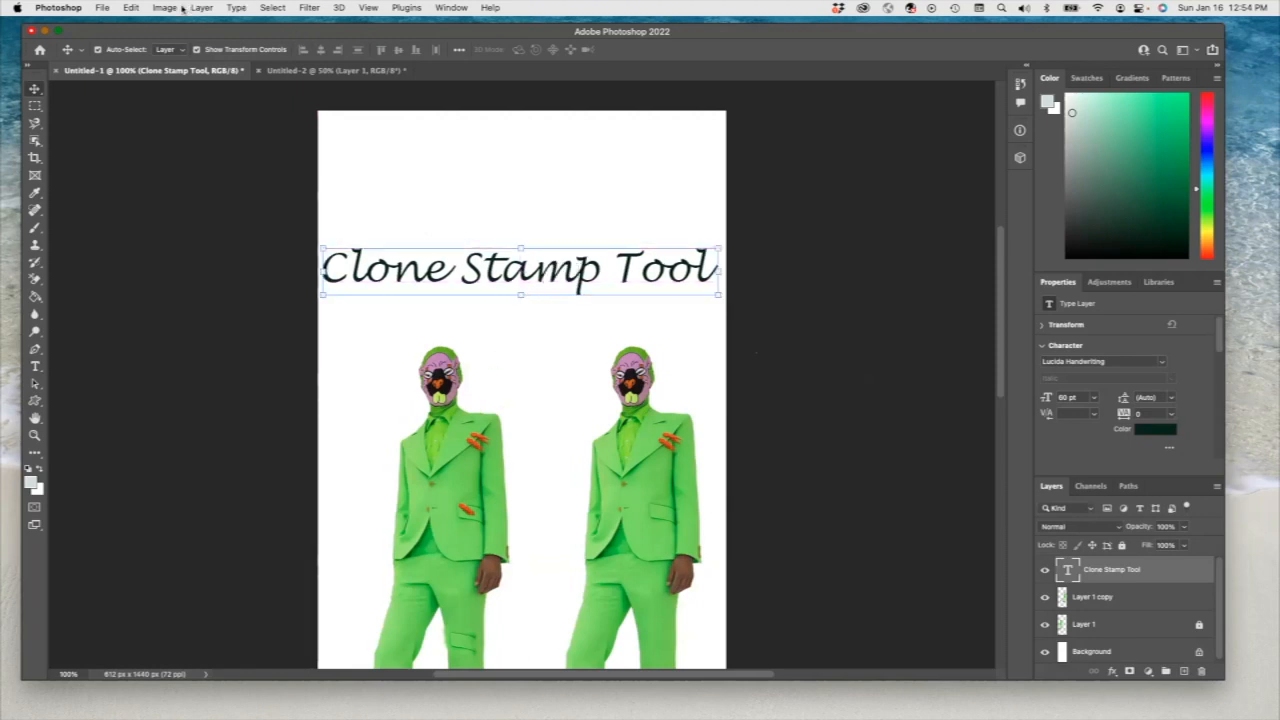
Step: Reduce the canvas height via Image > Canvas Size to trim empty space
click(164, 8)
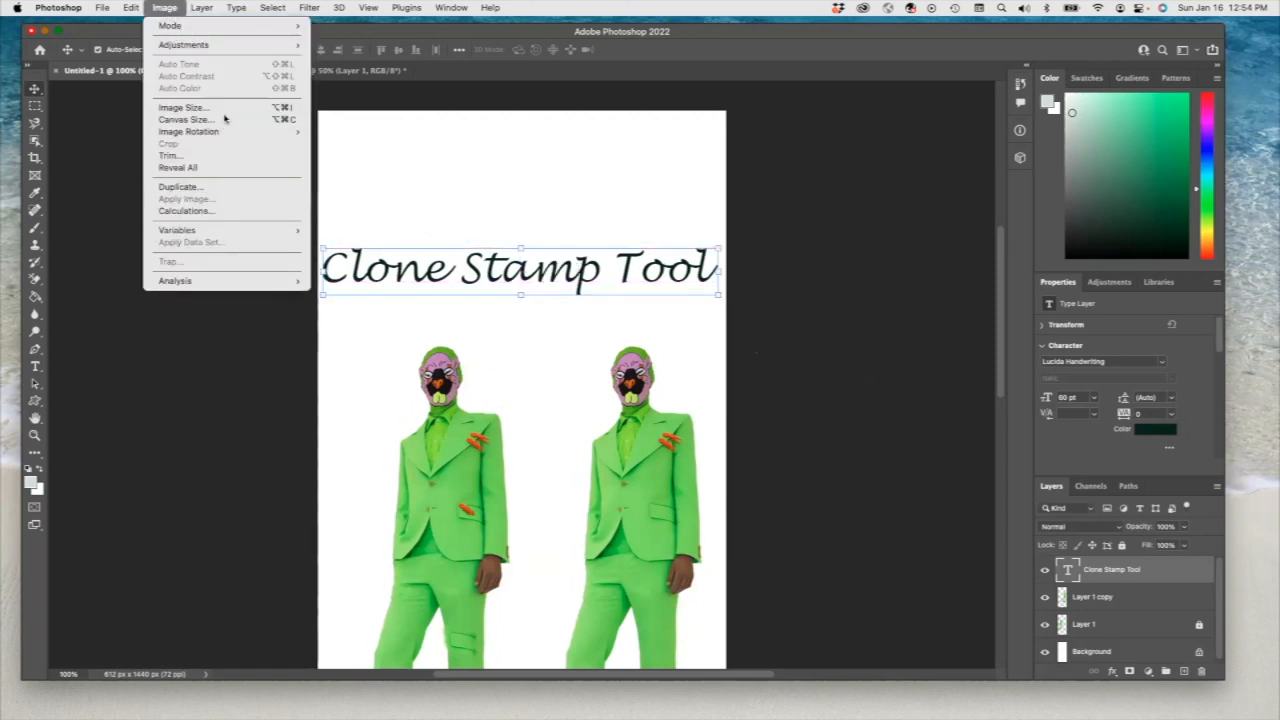
click(184, 120)
text(1)
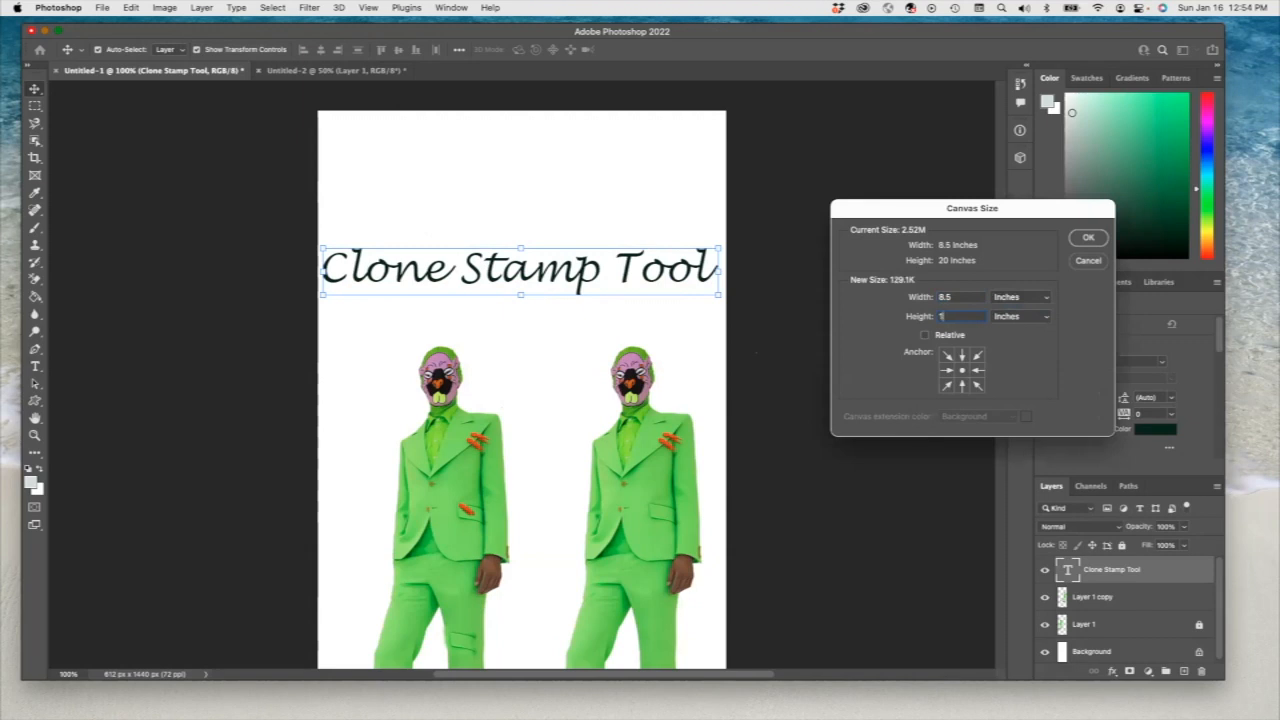
click(1088, 236)
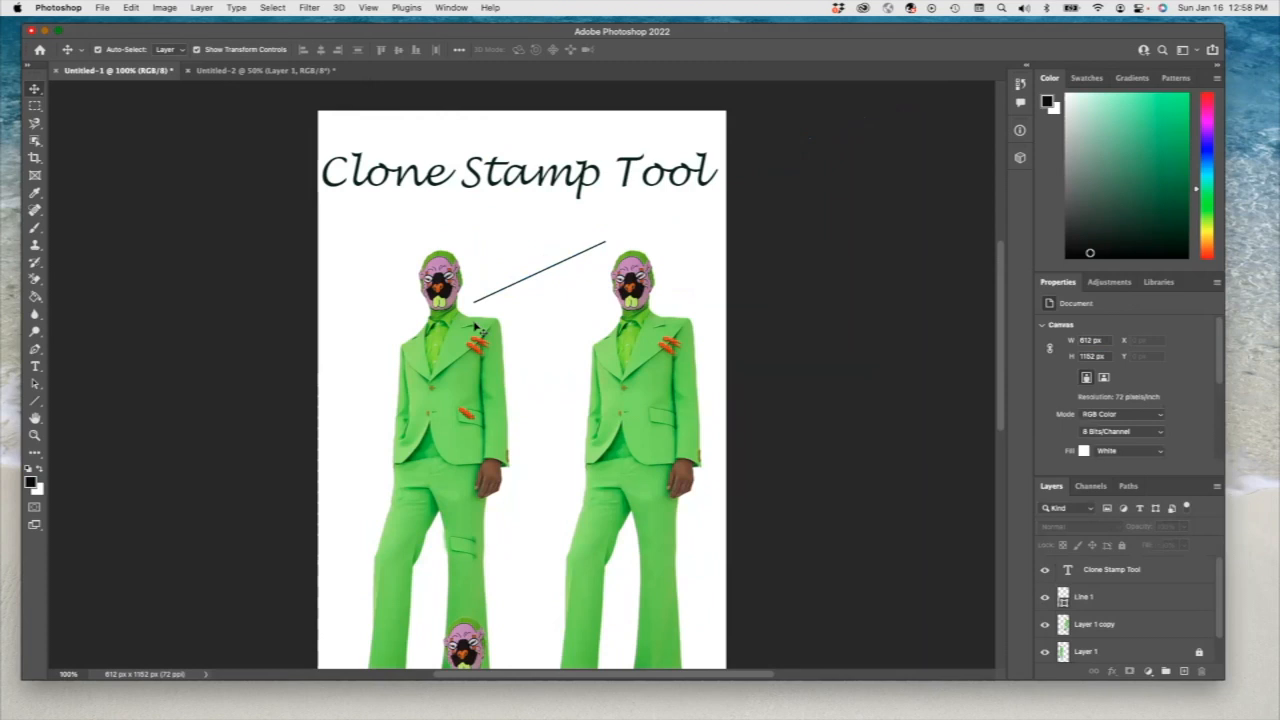
mouse_move(478, 328)
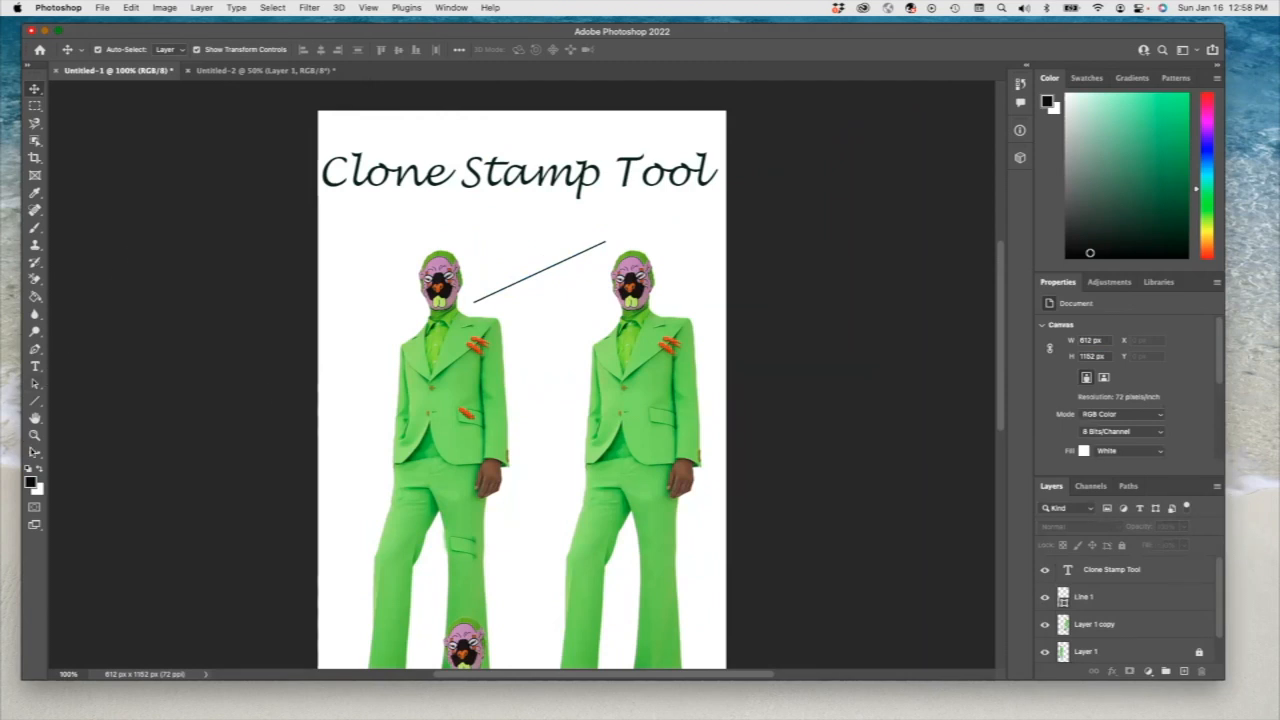
Step: Cap the thin line with a black triangle arrowhead pointing at the left figure
click(34, 400)
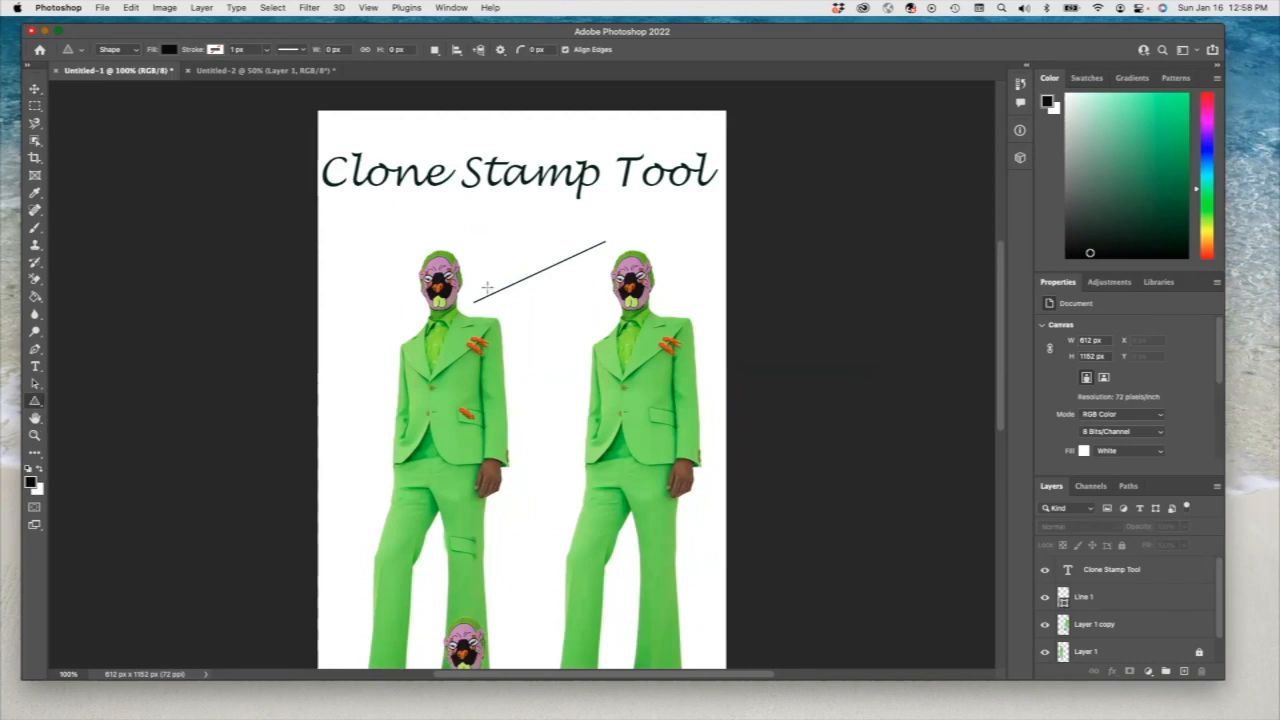
drag(470, 290, 490, 300)
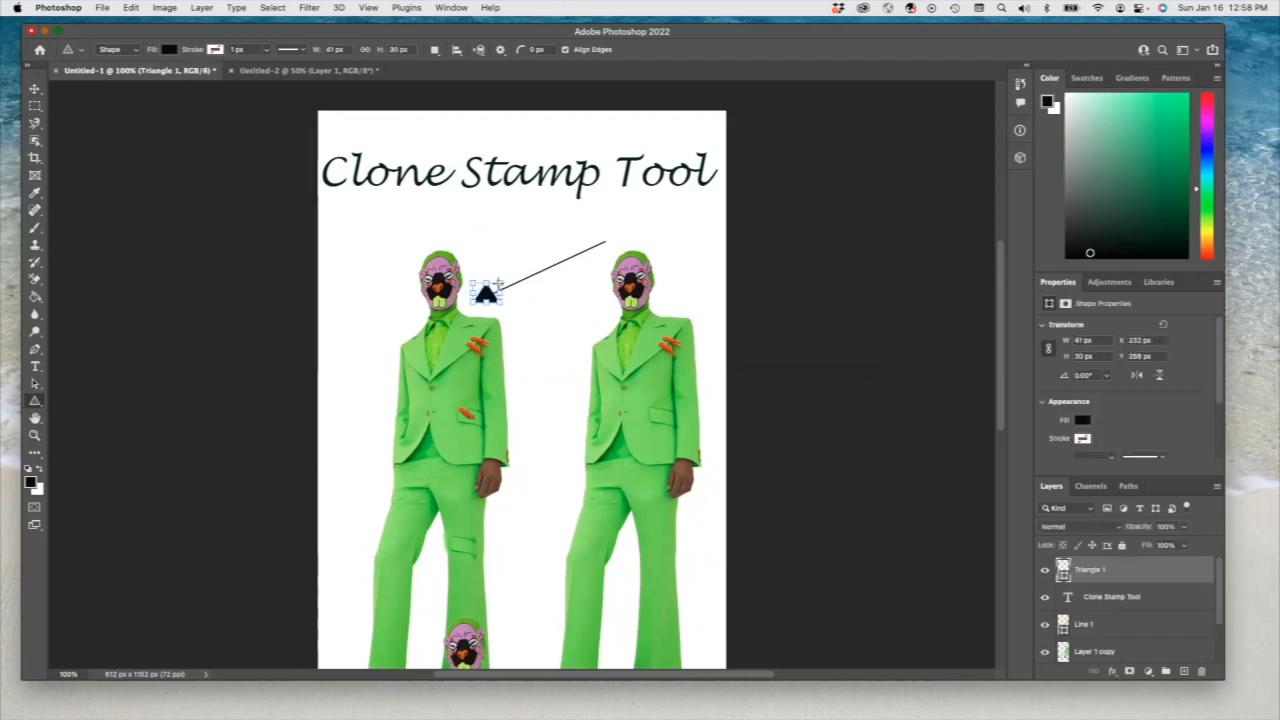
mouse_move(664, 224)
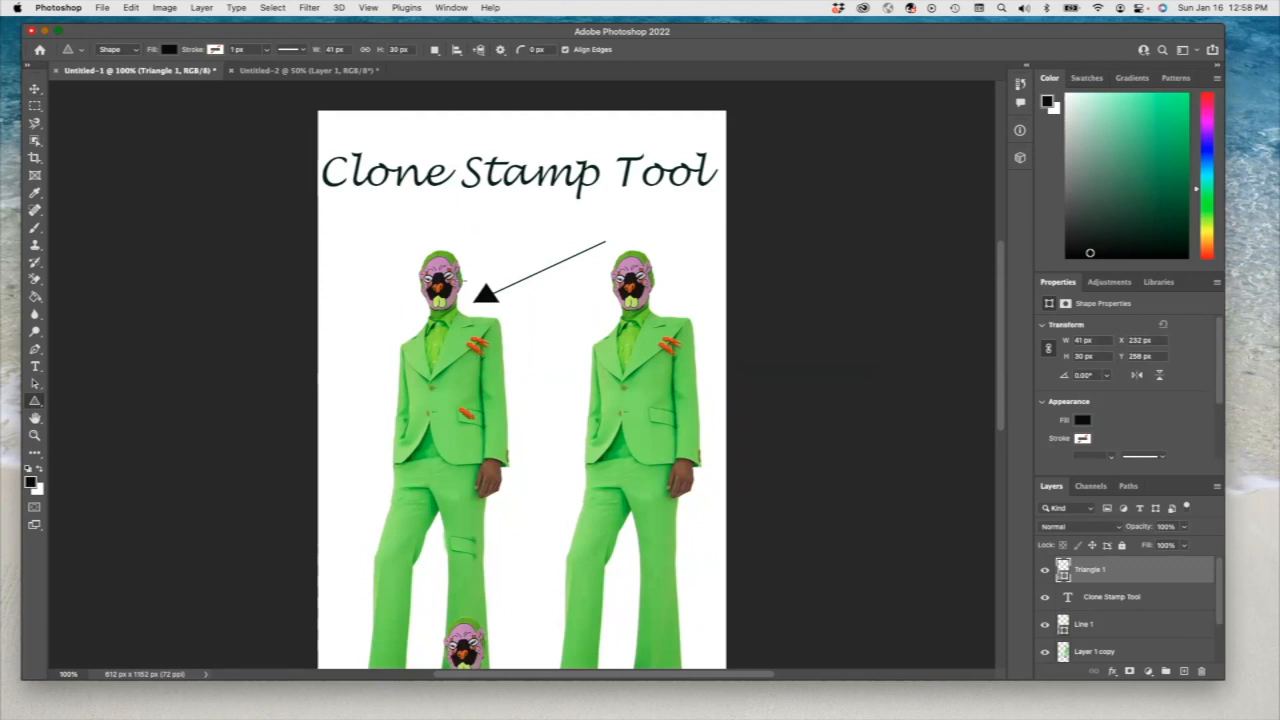
scroll(down, 3)
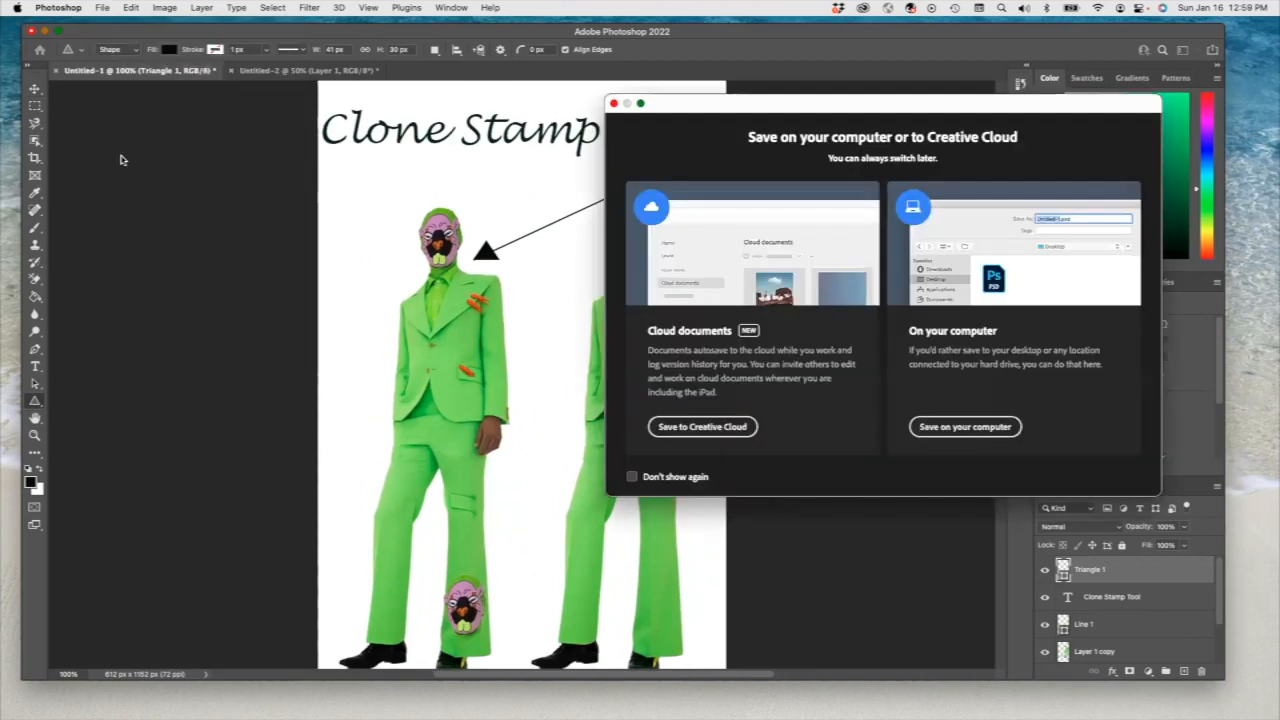
mouse_move(800, 384)
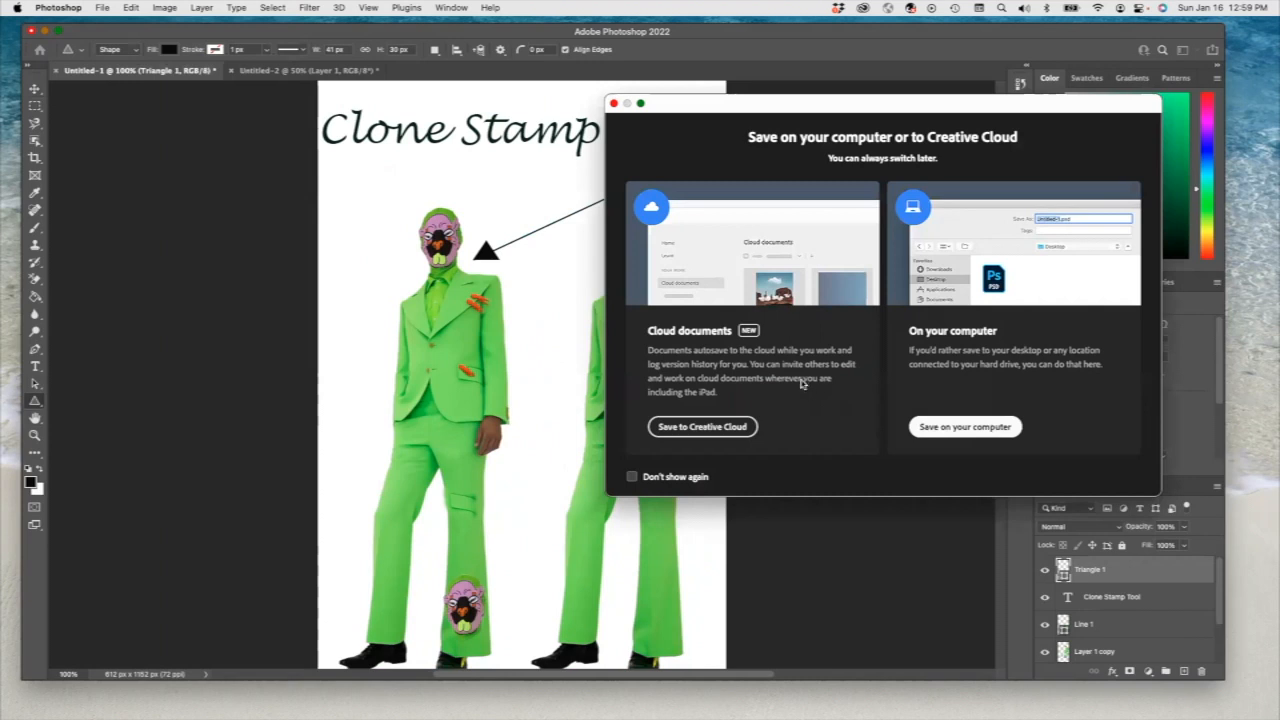
Step: Save as 'Exercise 8 Clone Stamp Tool.psd' on the computer in the Photoshop Exercises folder
click(964, 426)
text(Exercise 8 Clone Stamp Tool.psd)
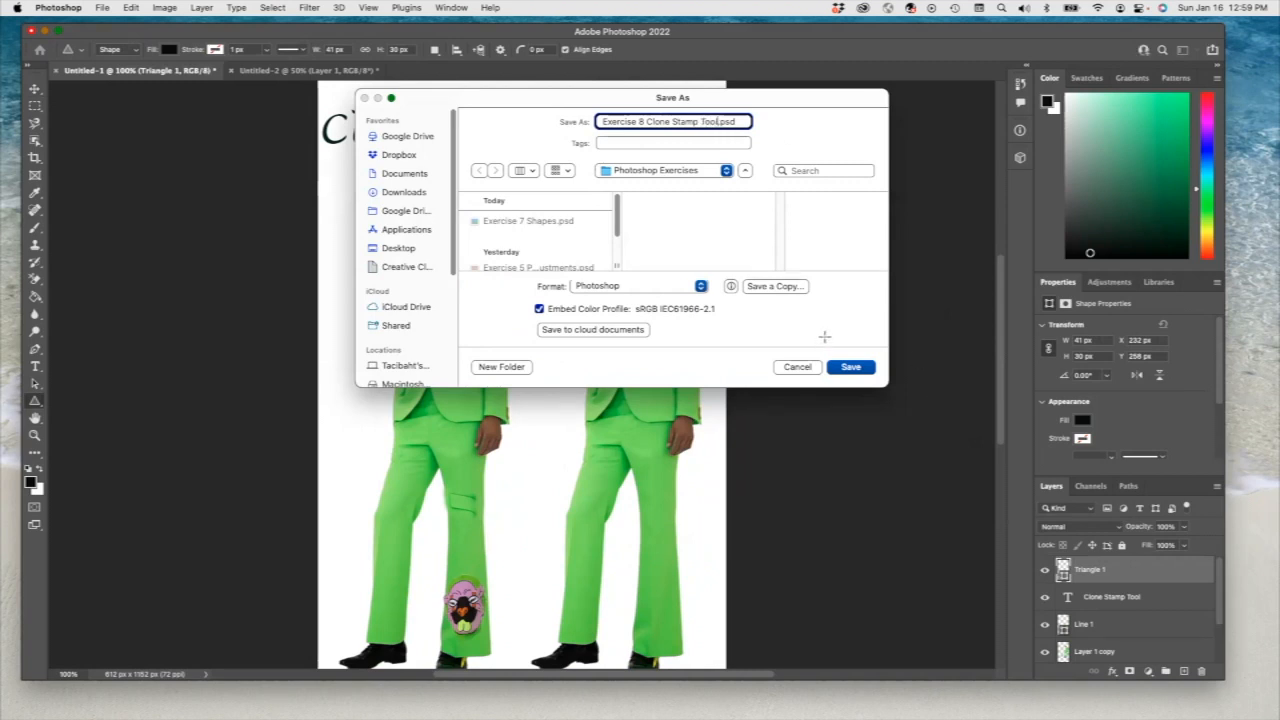
click(850, 366)
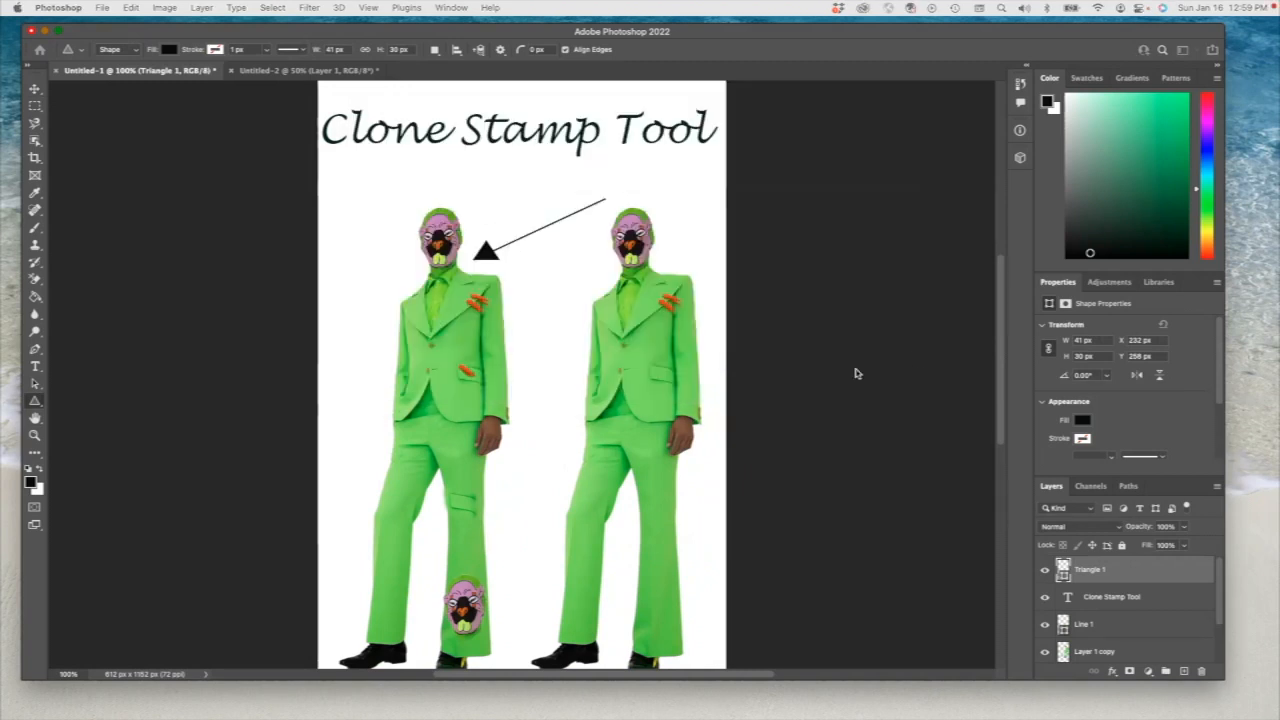